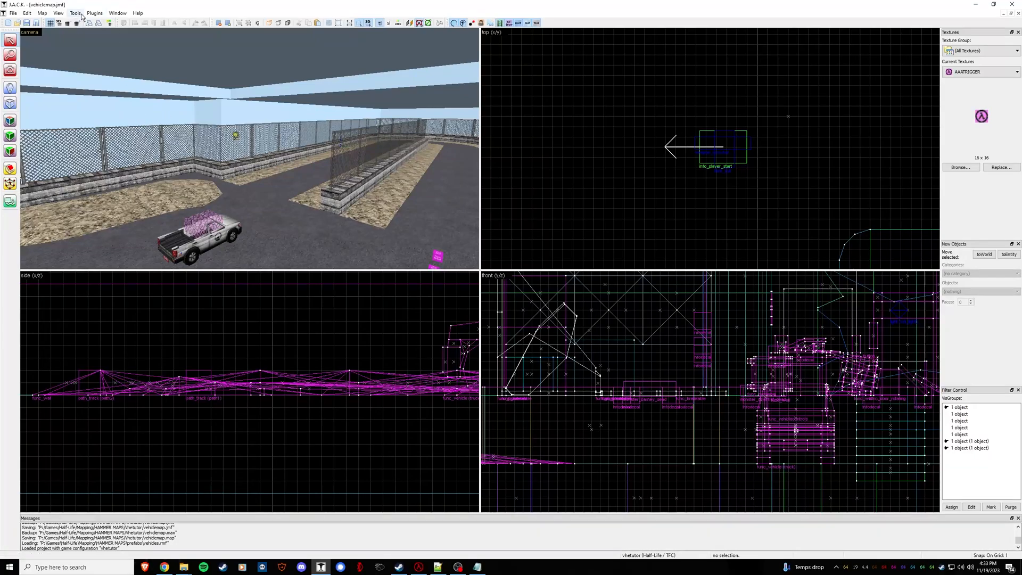
Show the Game Profiles settings with the zhlt.fgd and halflife.fgd game data files listed
left_click(98, 12)
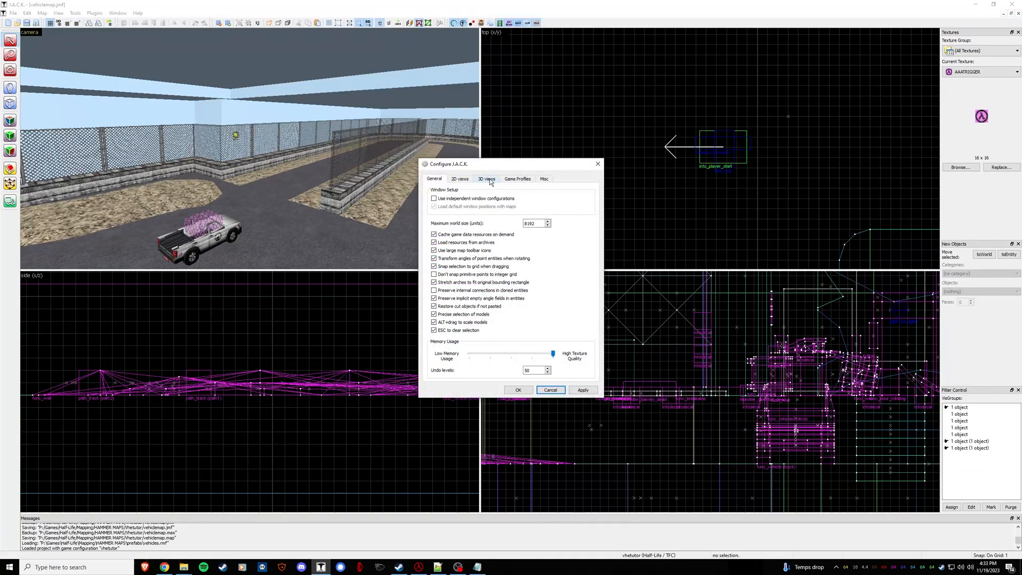
left_click(518, 179)
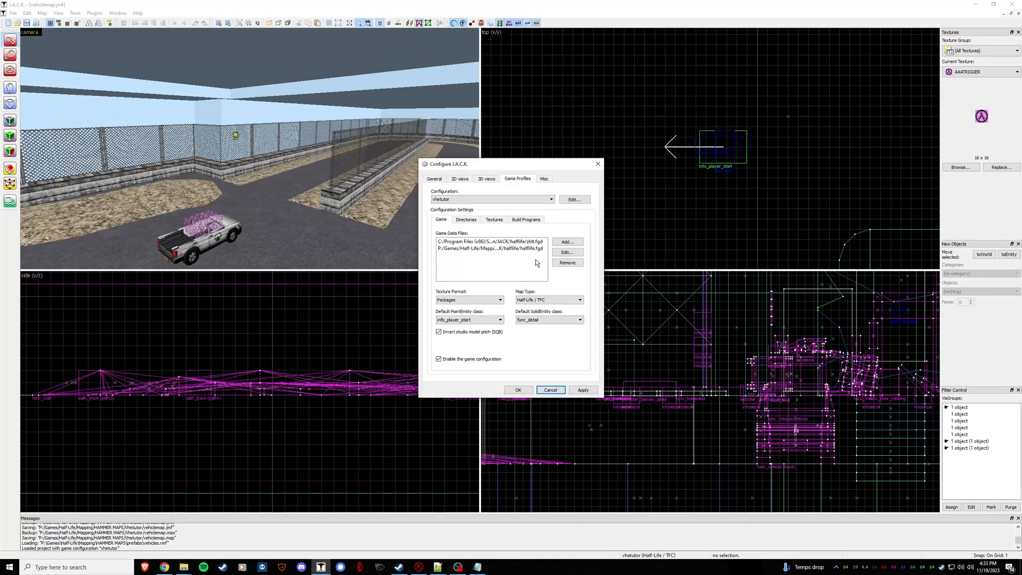
left_click(490, 248)
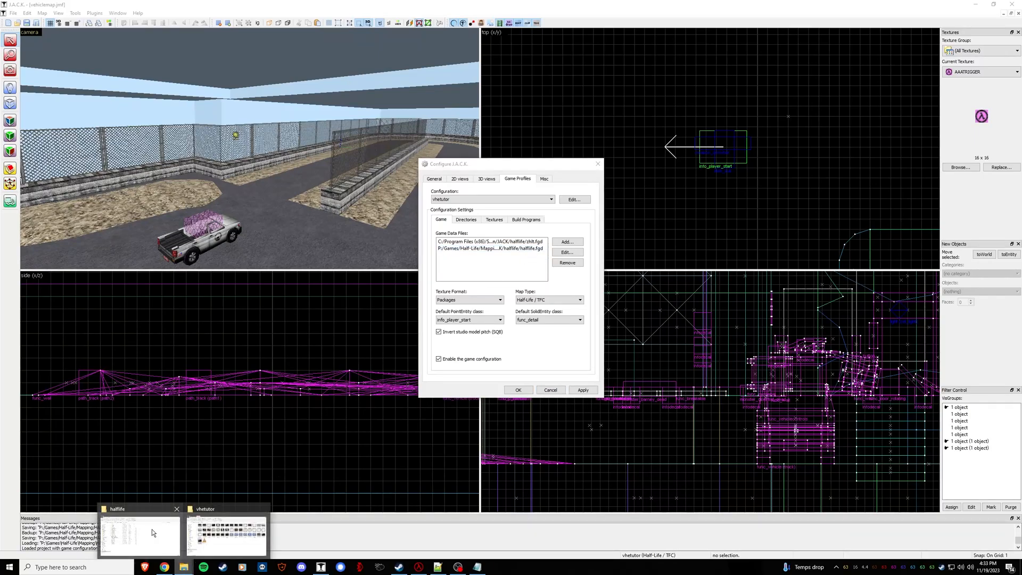
Bring up the halflife folder and open halflife.fgd in Notepad++
left_click(140, 534)
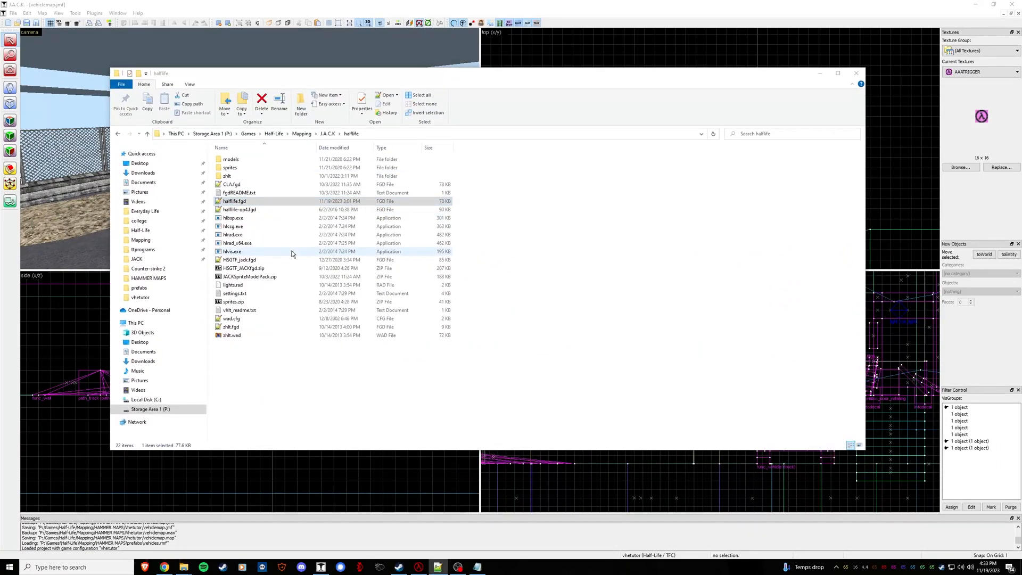
double_click(234, 200)
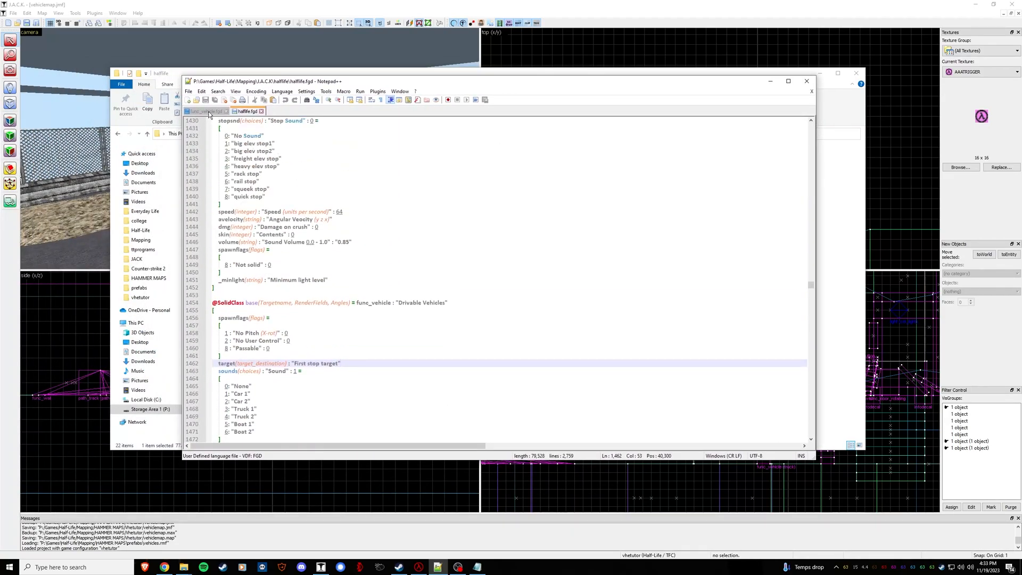
Select the whole func_vehicle.fgd text and return to the halflife.fgd file
left_click(204, 111)
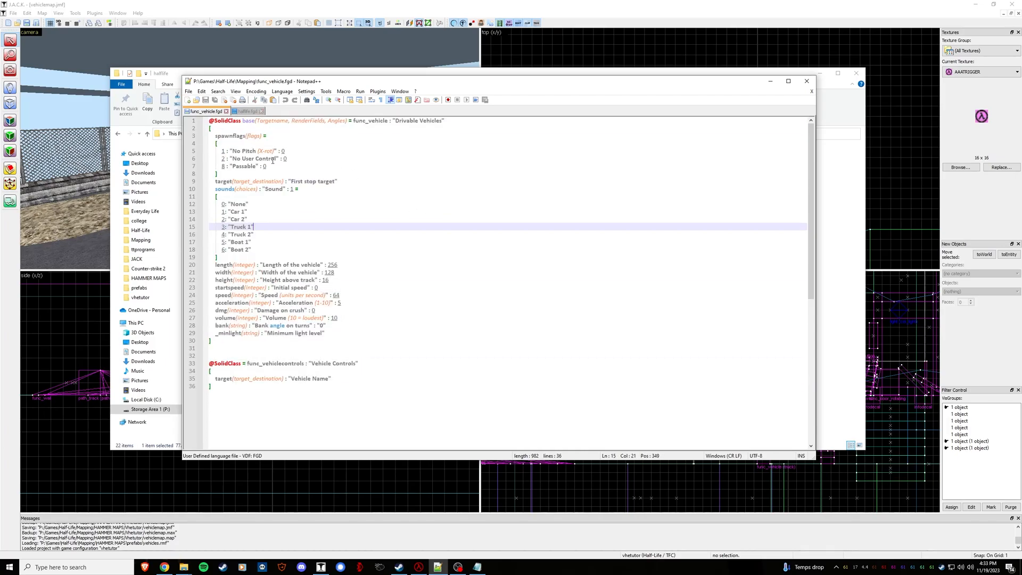
key("ctrl+a")
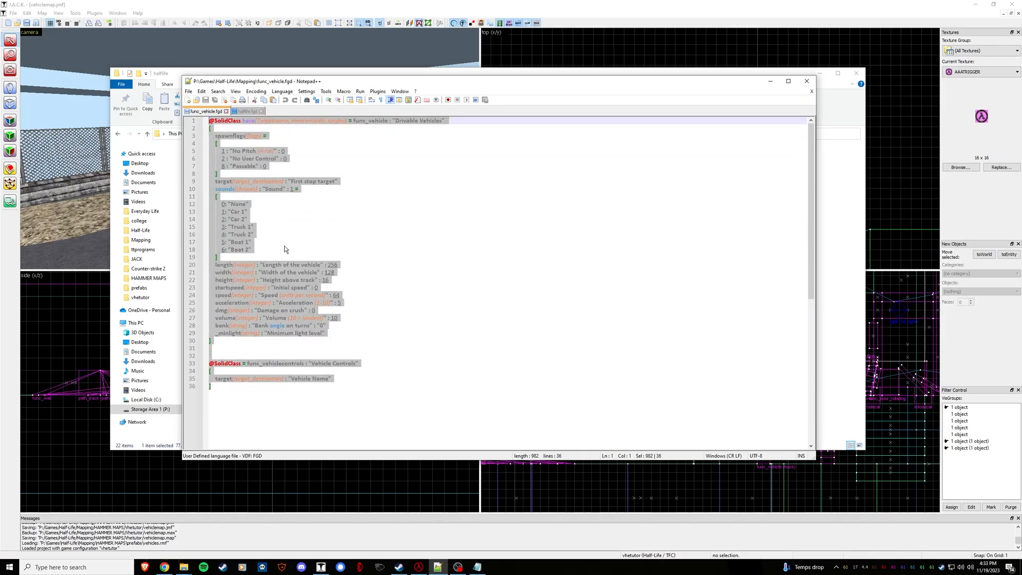
left_click(247, 110)
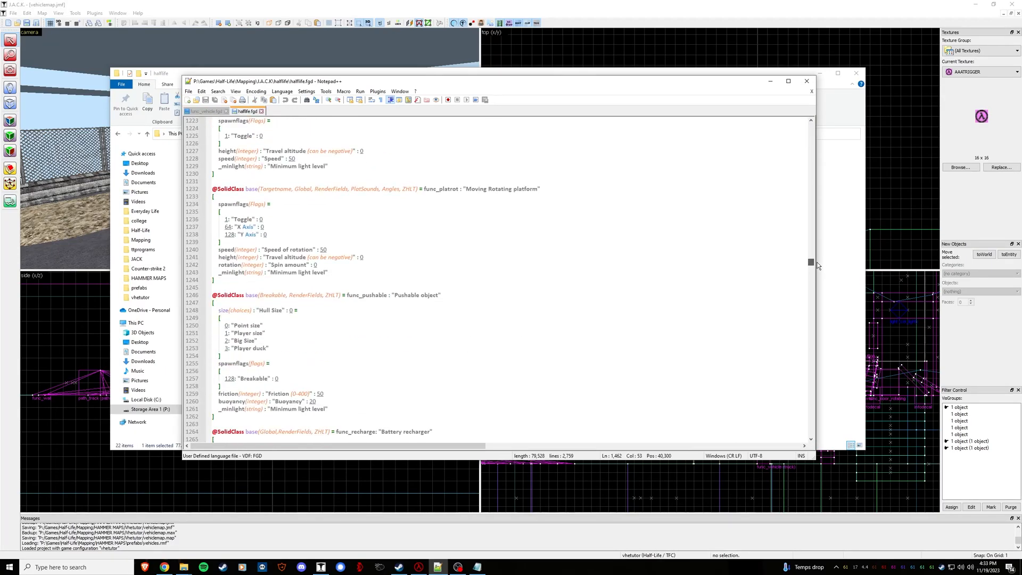
Scroll halflife.fgd to the func_vehicle definition and compare it against the copied one
scroll("down", 3)
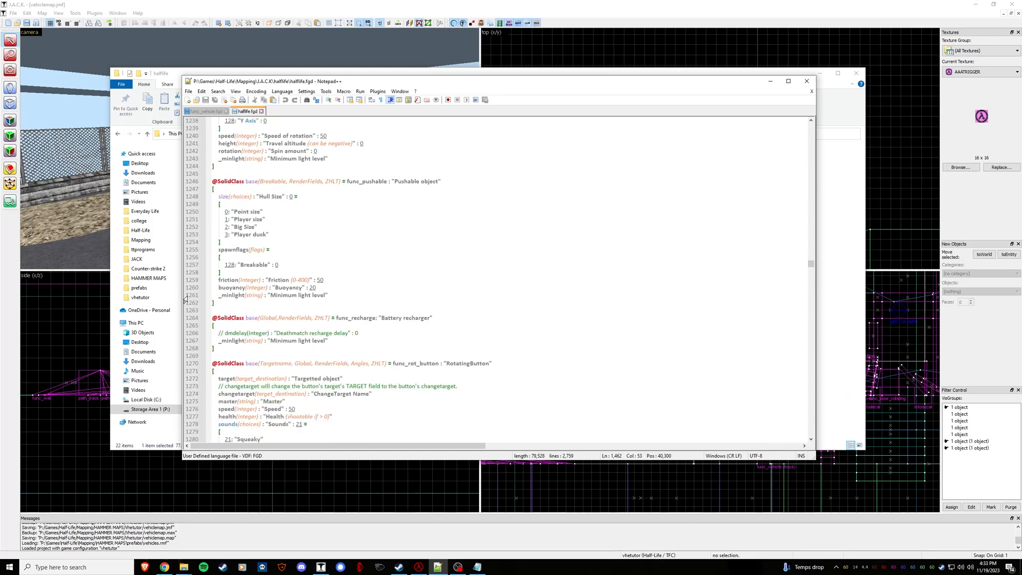
scroll("down", 3)
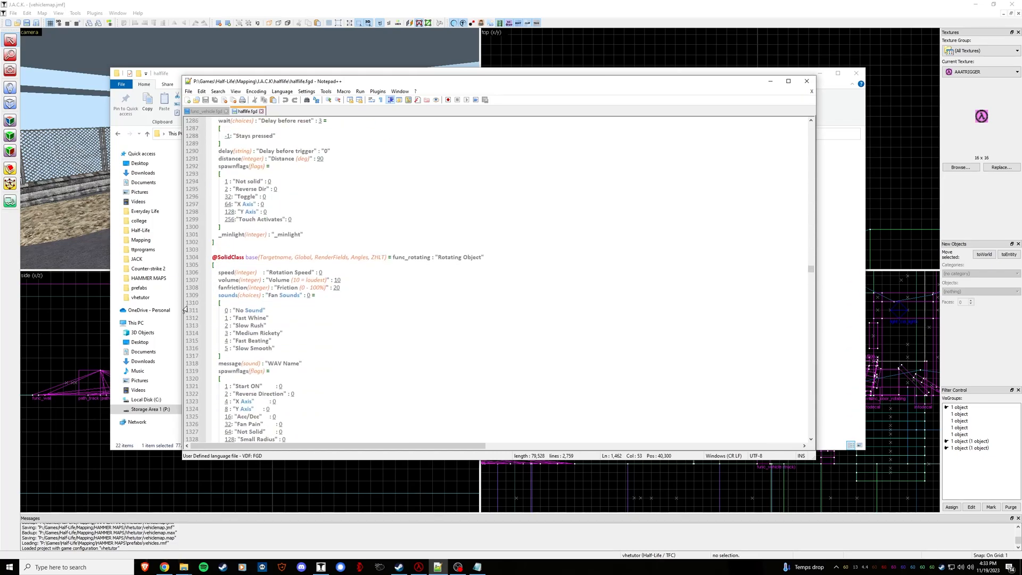
scroll("down", 3)
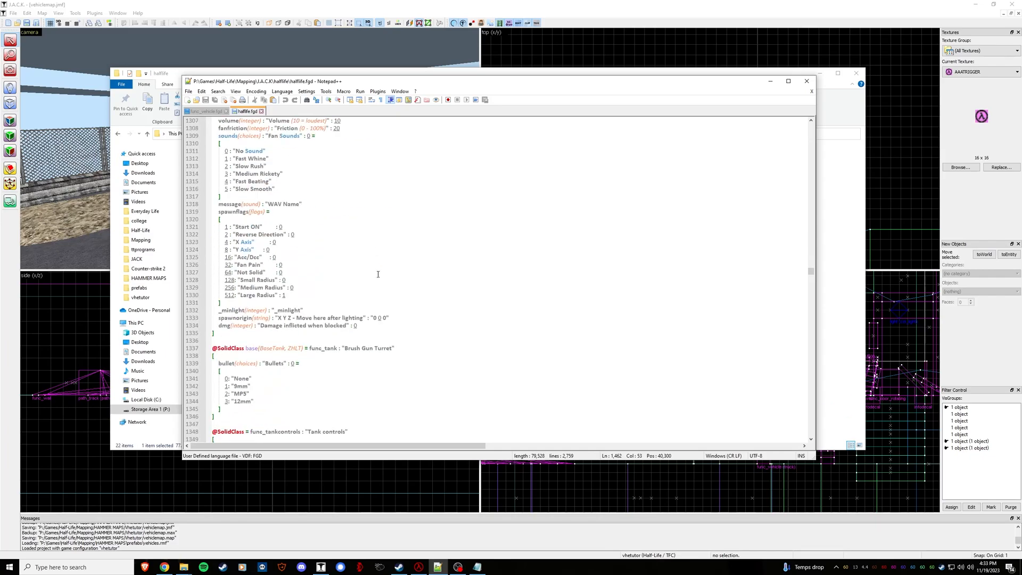
scroll("down", 3)
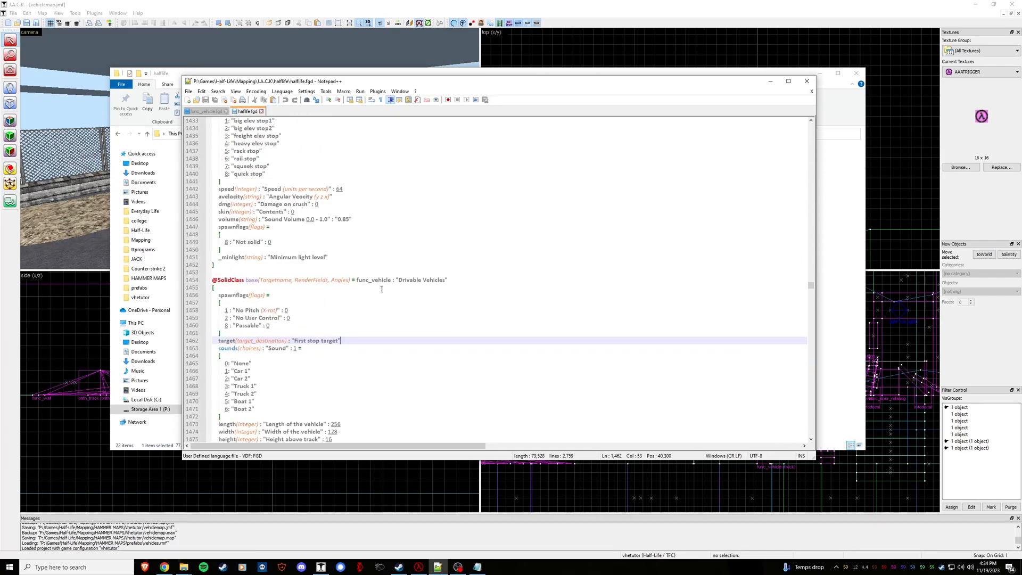
left_click(218, 273)
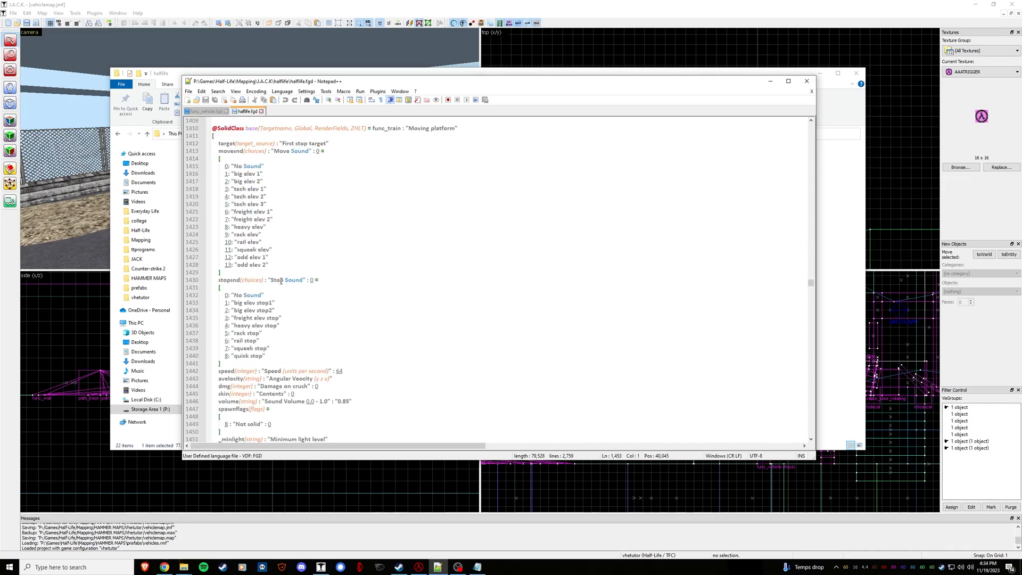
scroll("down", 3)
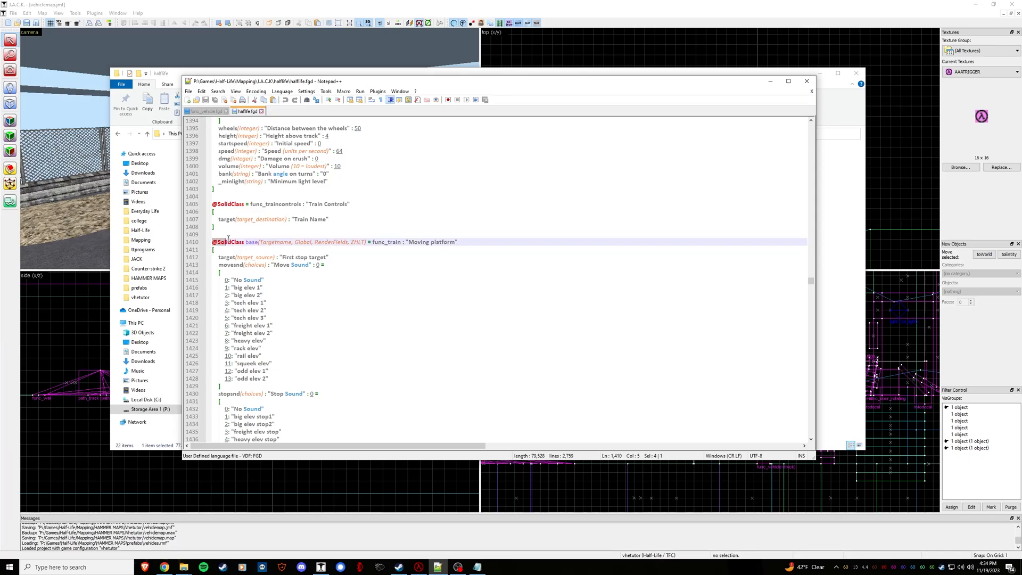
scroll("down", 3)
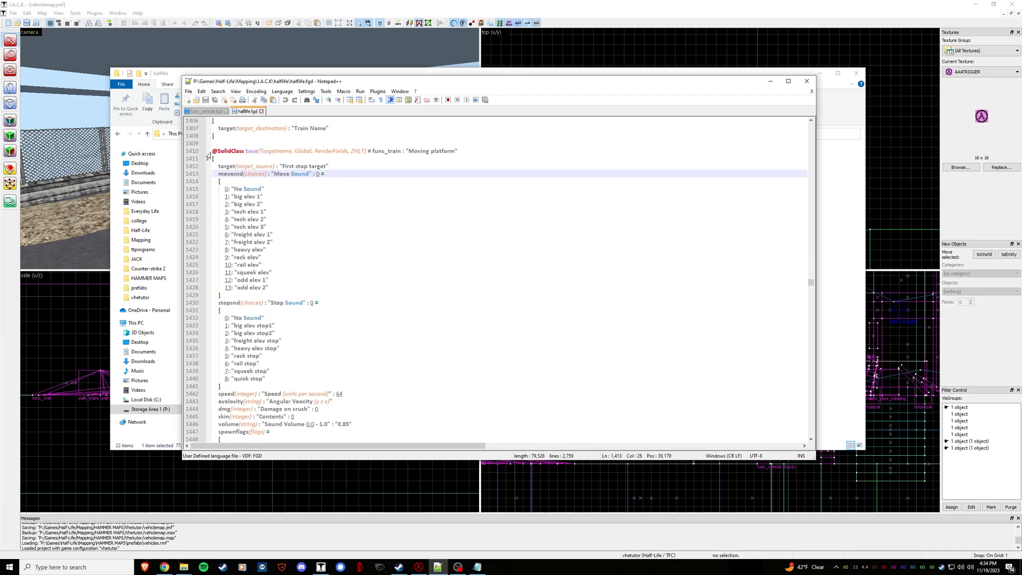
scroll("down", 3)
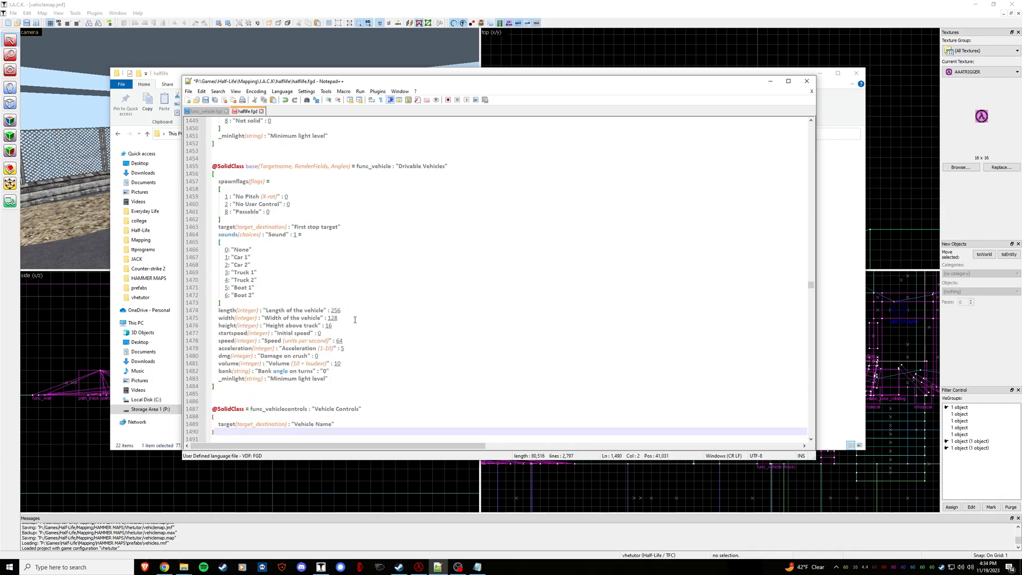
scroll("down", 3)
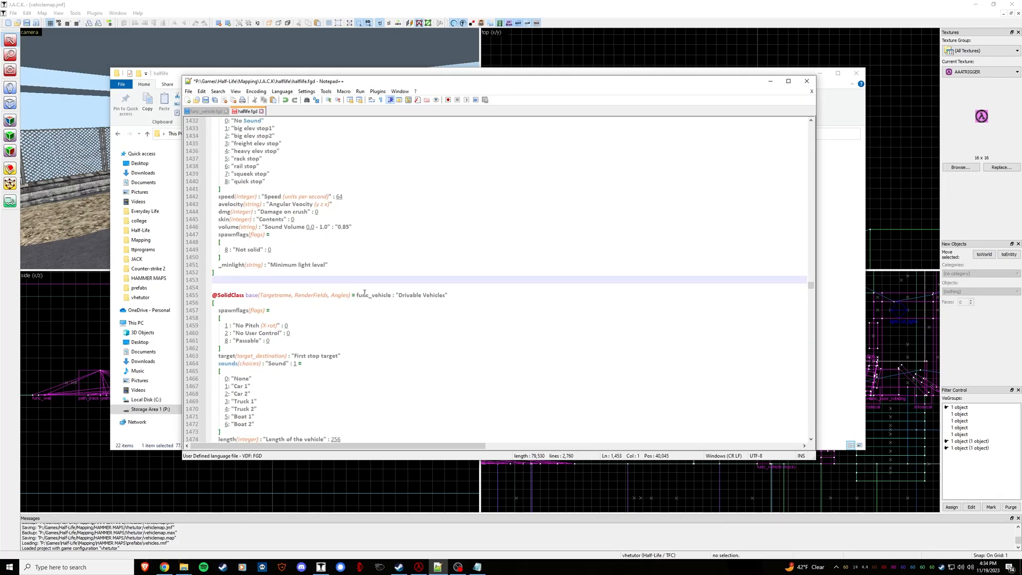
scroll("down", 3)
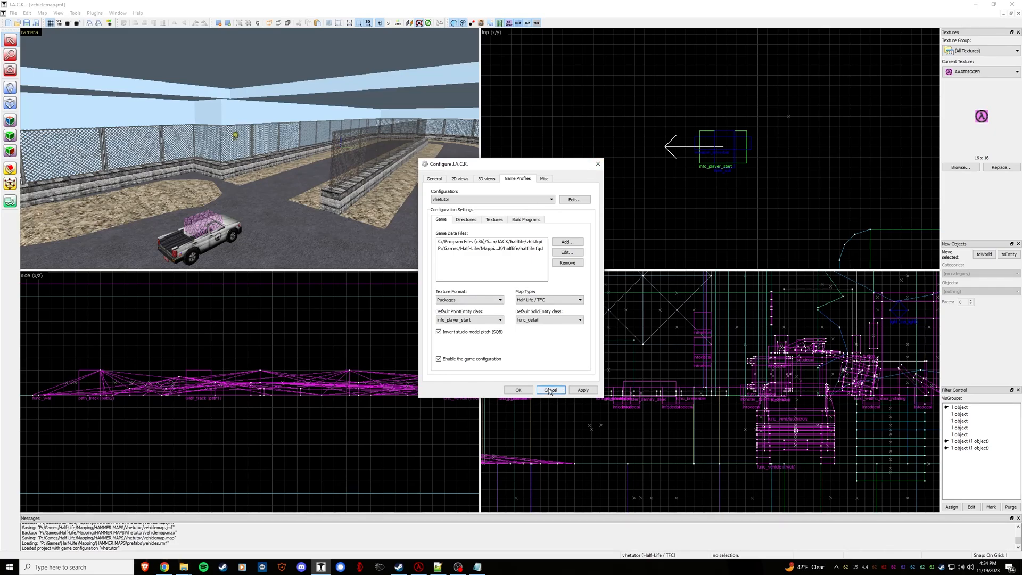
Cancel the Configure J.A.C.K. window without applying changes
left_click(550, 390)
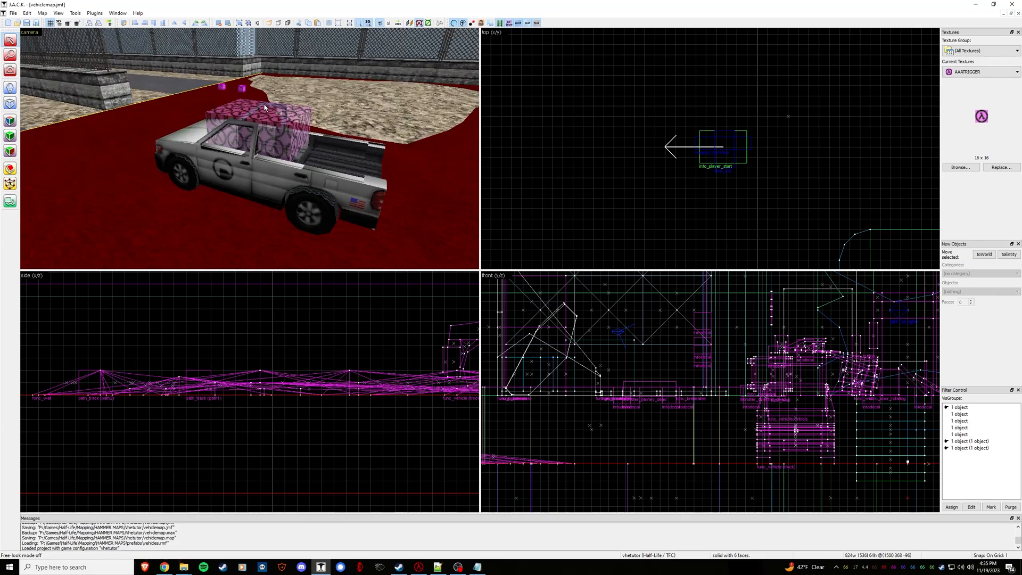
mouse_move(154, 125)
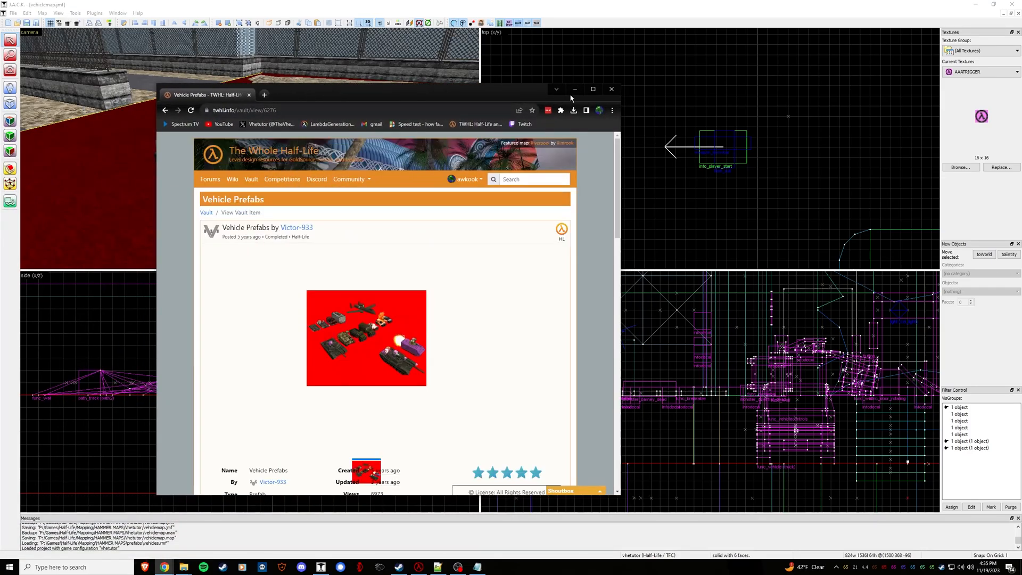
Maximise the browser and reach the TWHL Vehicle Prefabs vault entry from the vault listing
left_click(593, 89)
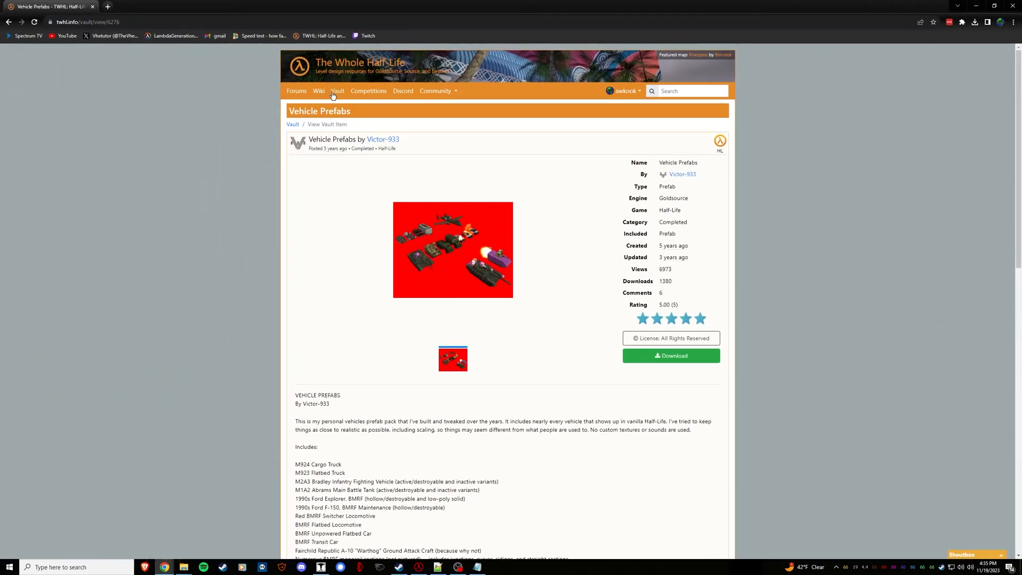
left_click(336, 90)
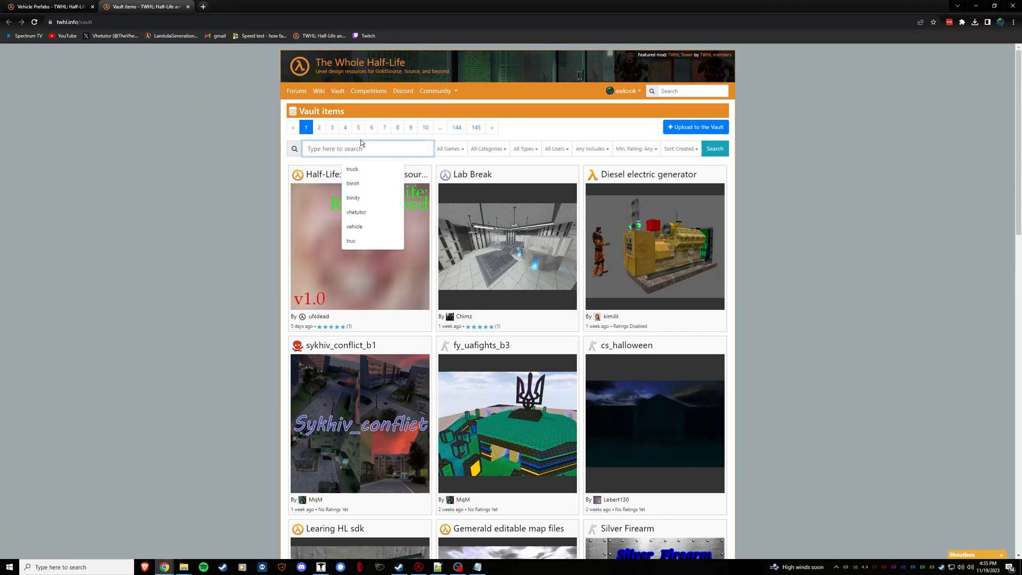
type("t")
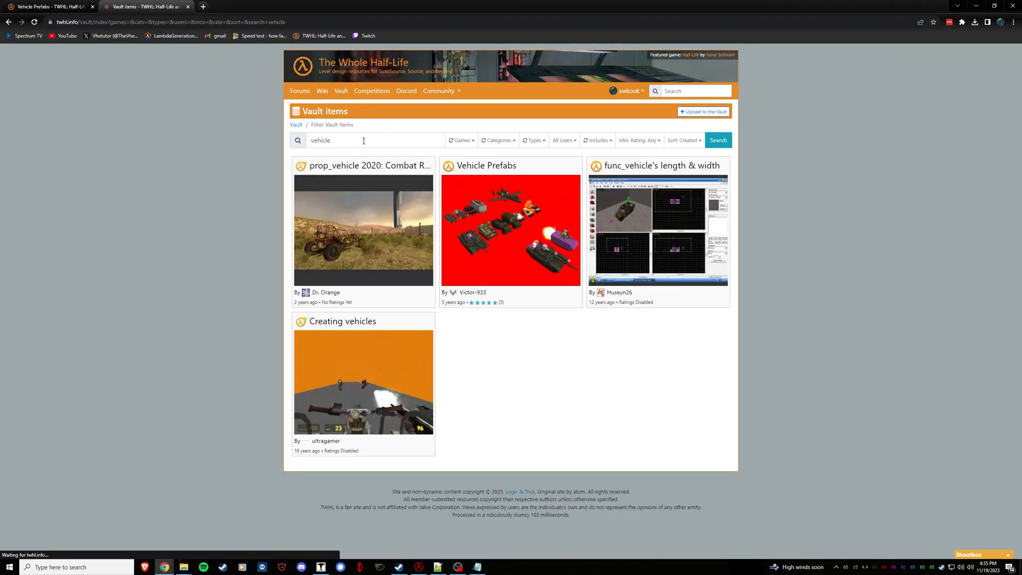
left_click(487, 165)
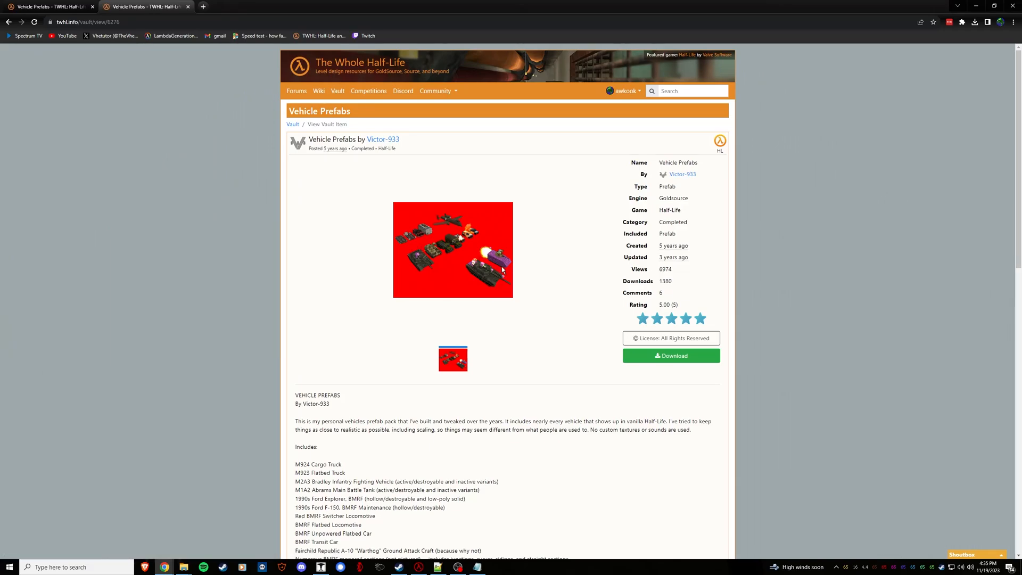
mouse_move(670, 356)
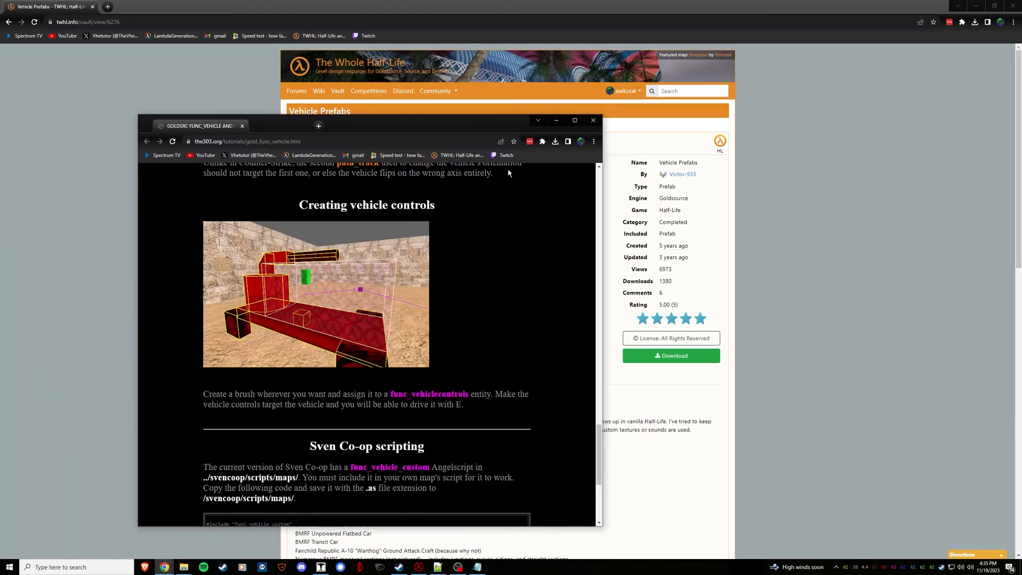
left_click(575, 120)
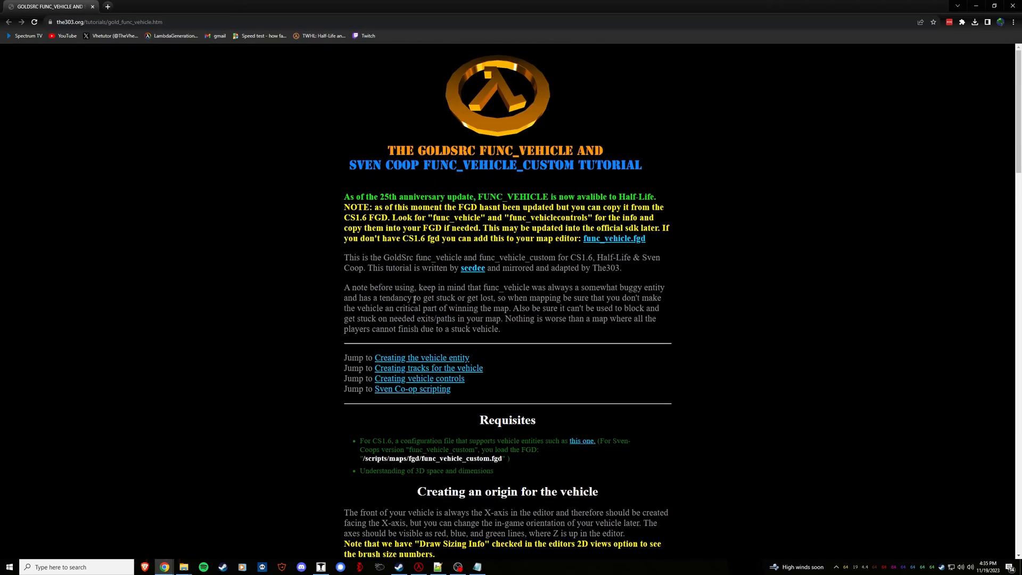
scroll("down", 3)
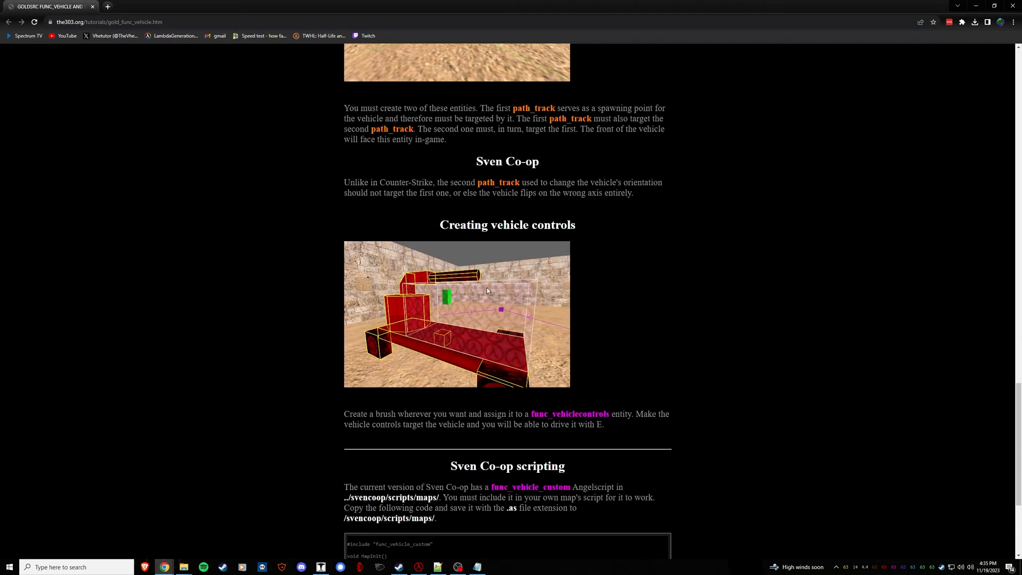
scroll("up", 3)
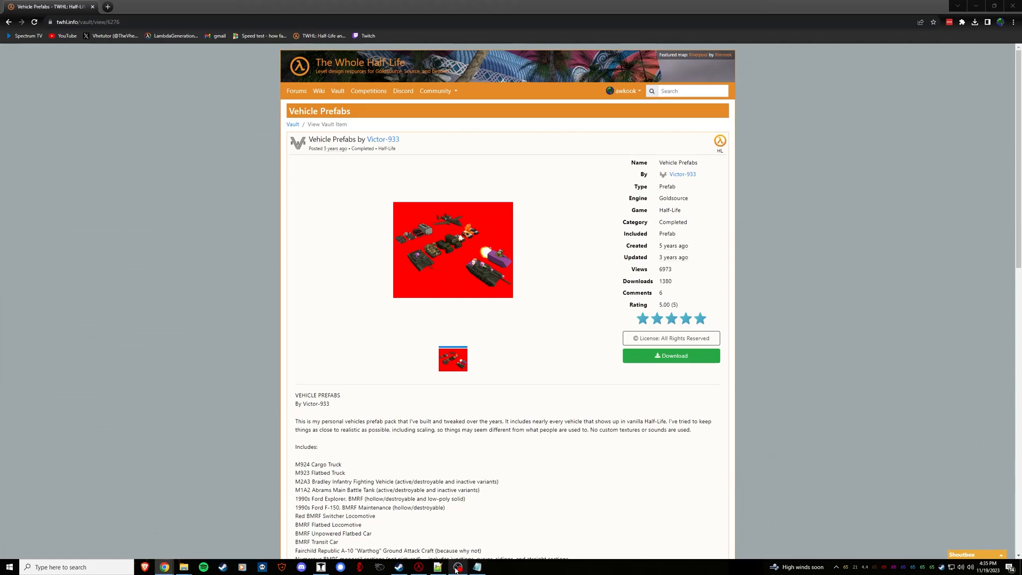
Use File > Open to browse into the prefabs folder and open vehicles.rmf
left_click(455, 566)
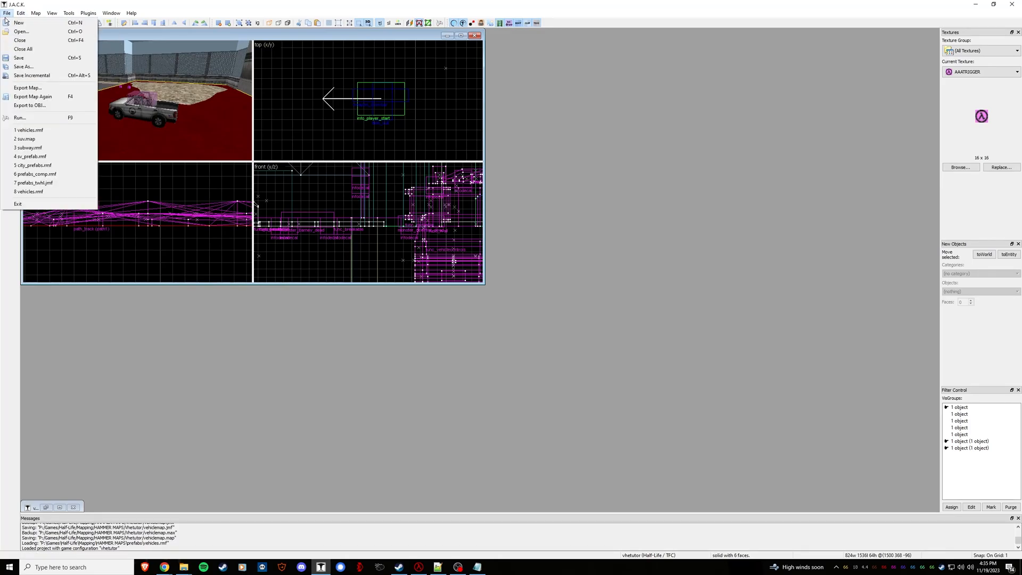
left_click(18, 36)
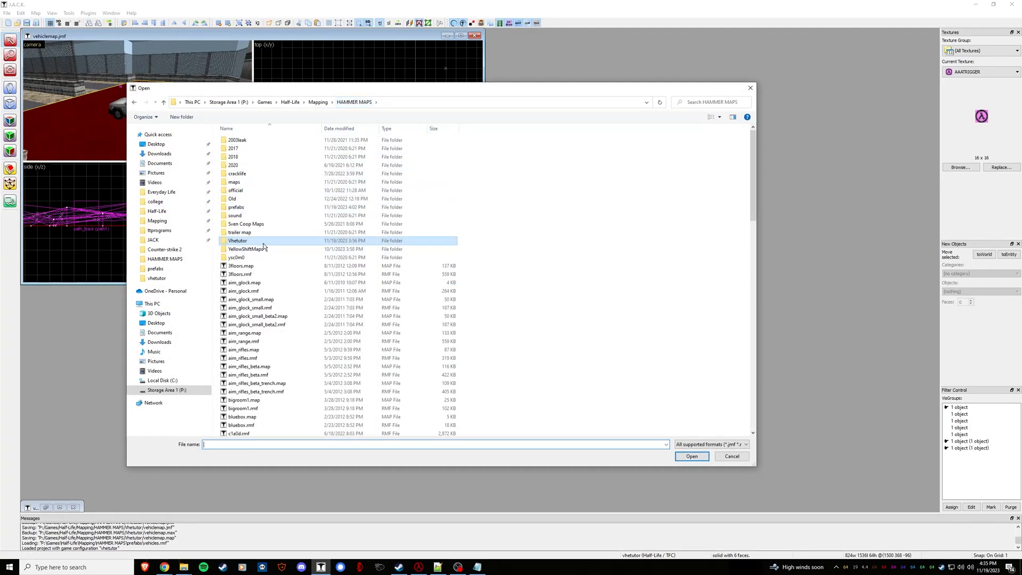
mouse_move(256, 258)
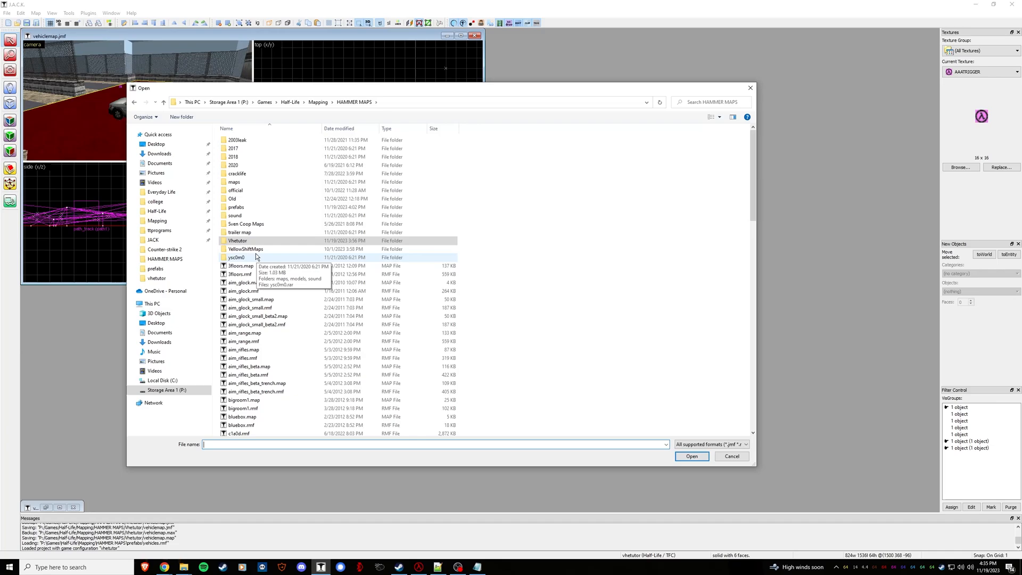
double_click(236, 206)
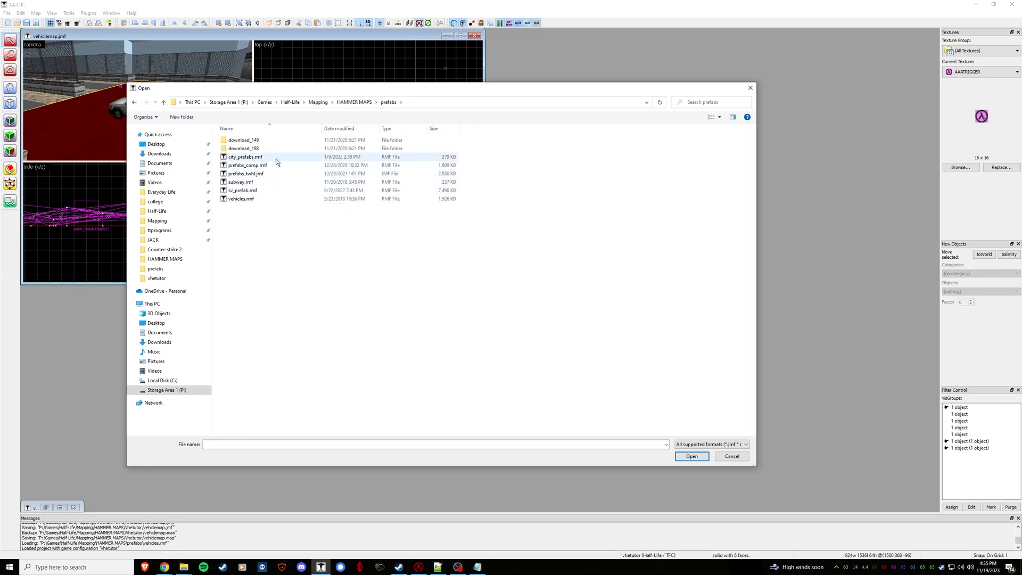
left_click(692, 456)
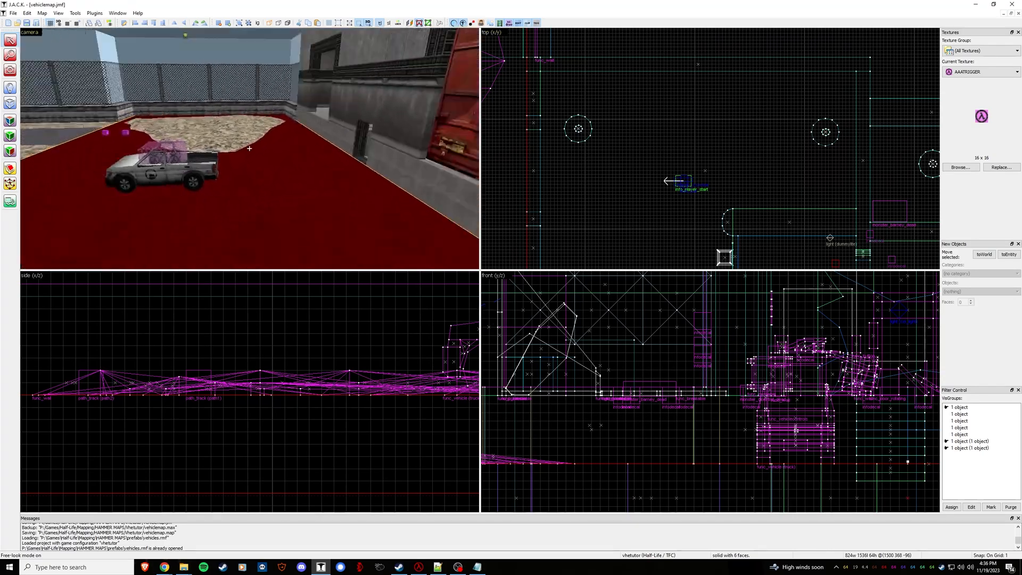
Select the truck func_vehicle in the map to inspect it
right_click(249, 148)
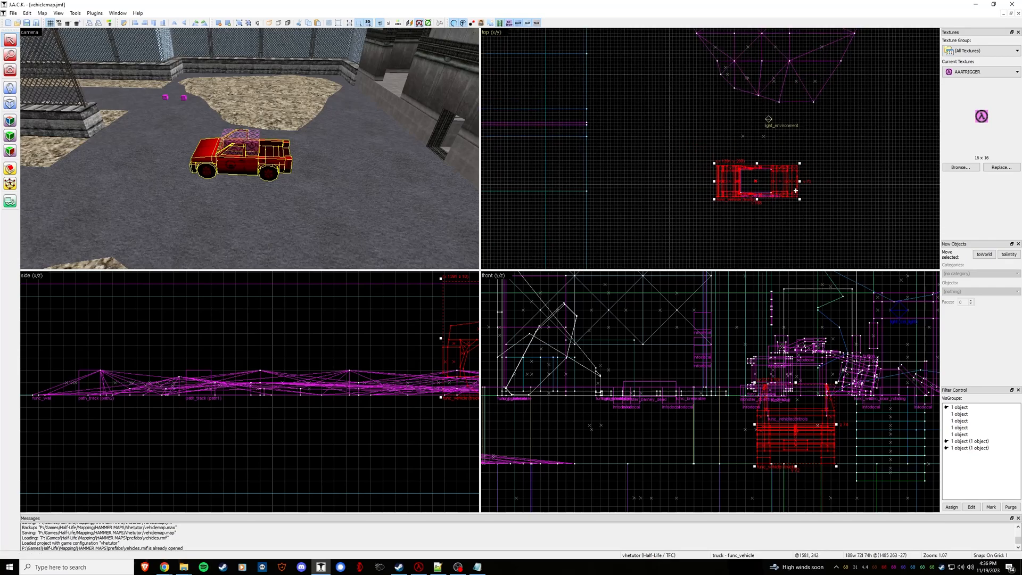
mouse_move(638, 194)
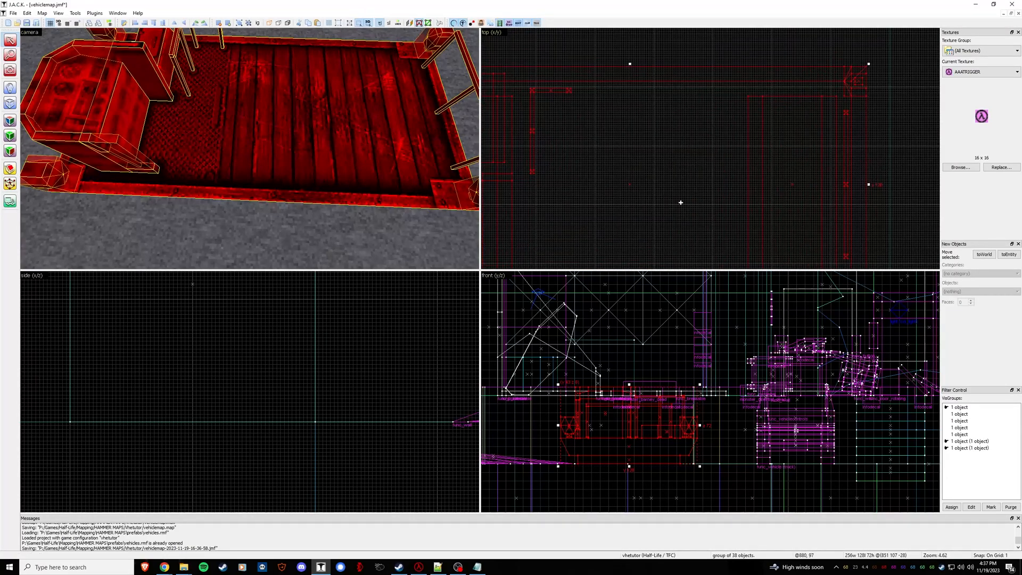
Choose the ORIGIN texture for the new origin brush inside the railcar
left_click(960, 167)
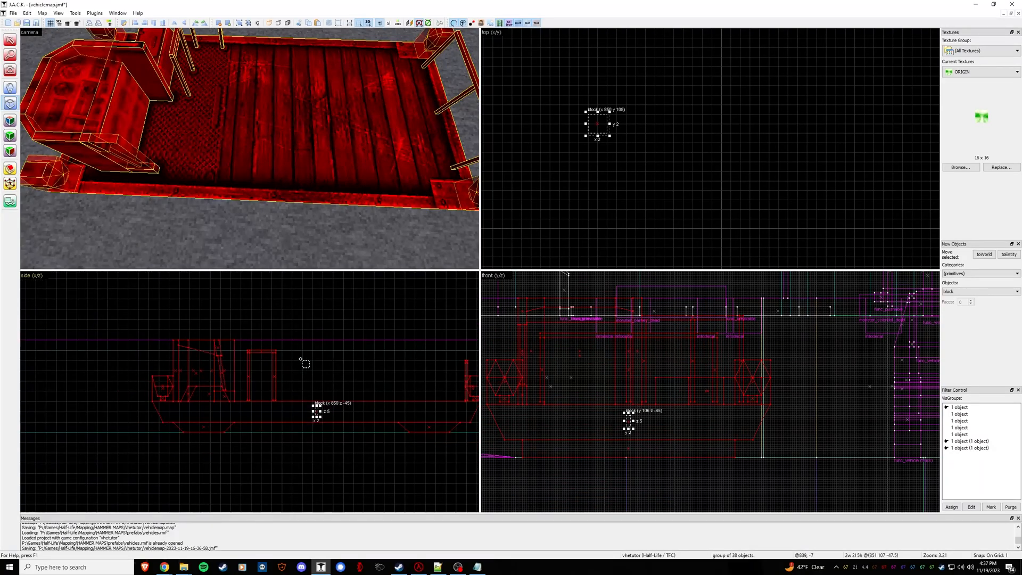
mouse_move(326, 415)
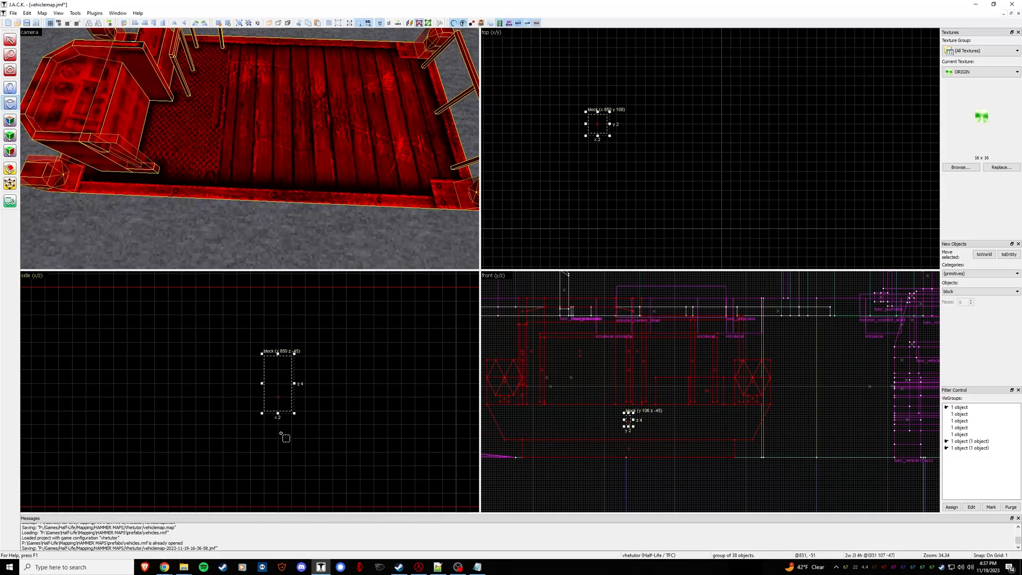
scroll("down", 3)
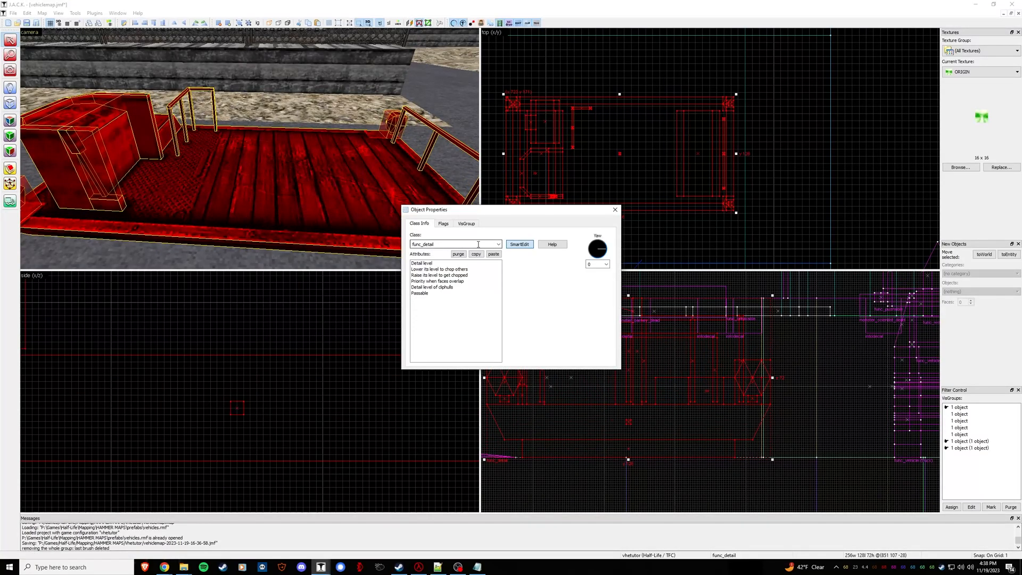
Make the railcar a func_vehicle named train with length 256 and width 128
left_click(499, 244)
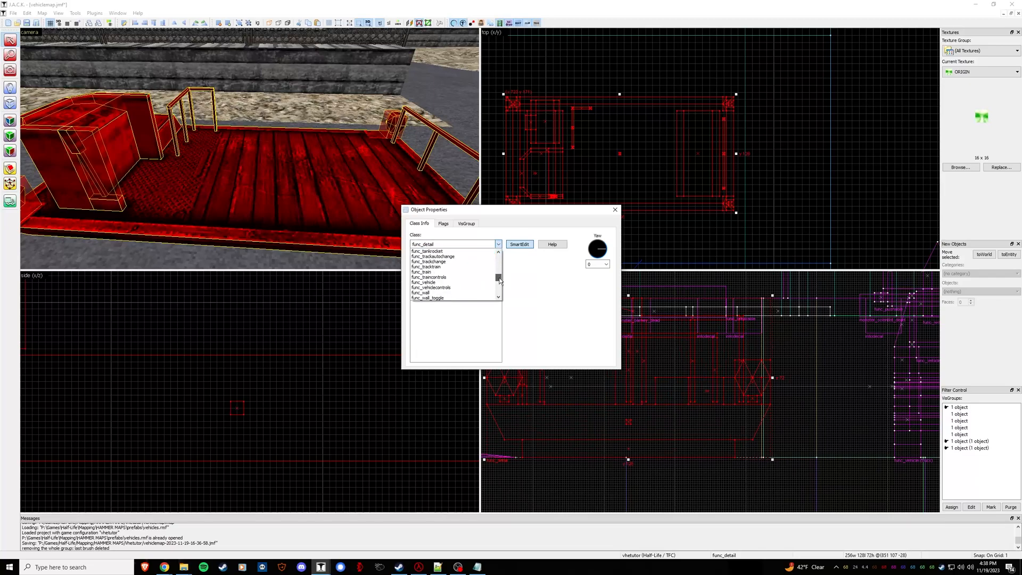
left_click(424, 283)
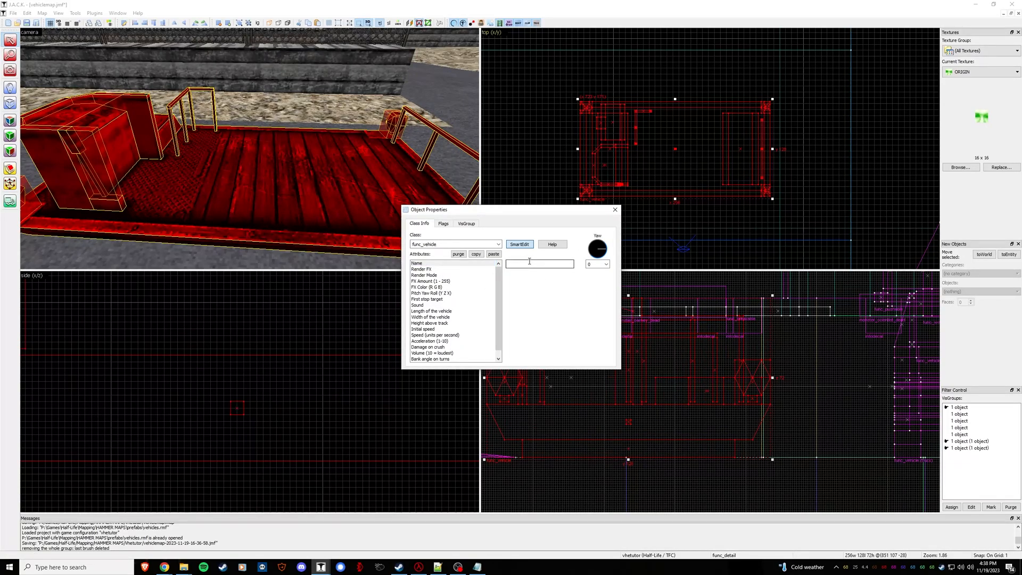
type("train")
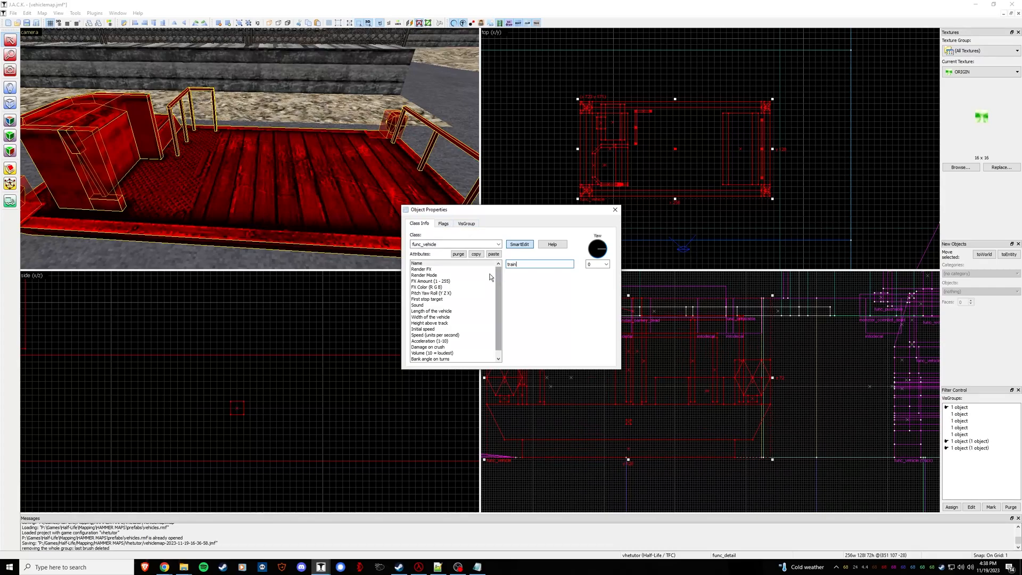
mouse_move(447, 300)
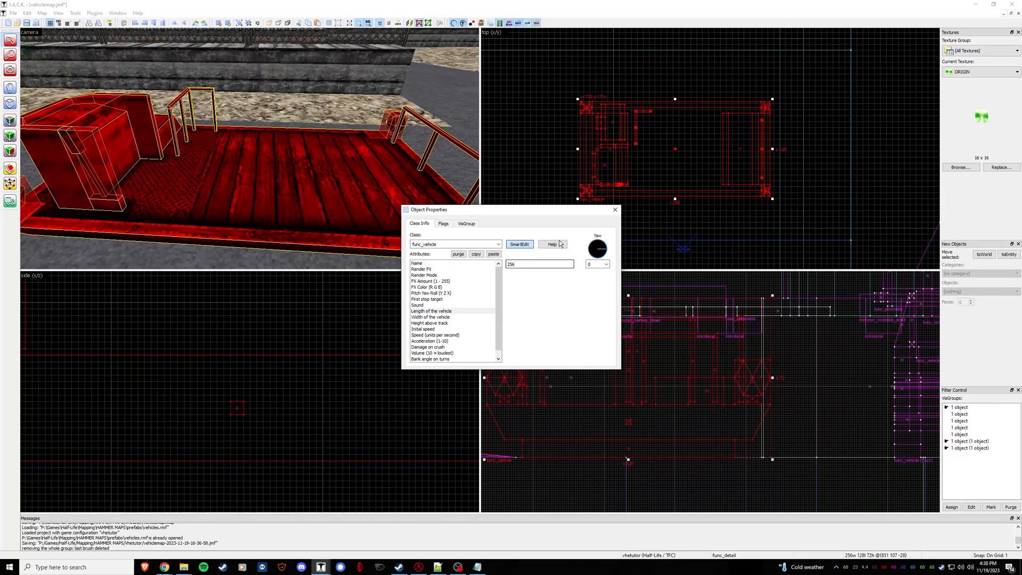
left_click(430, 317)
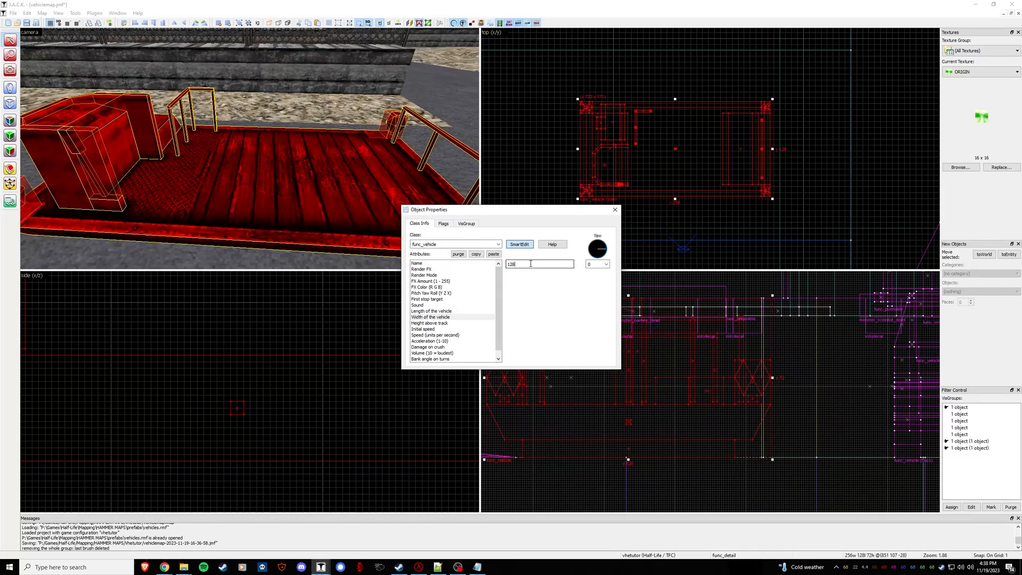
mouse_move(761, 164)
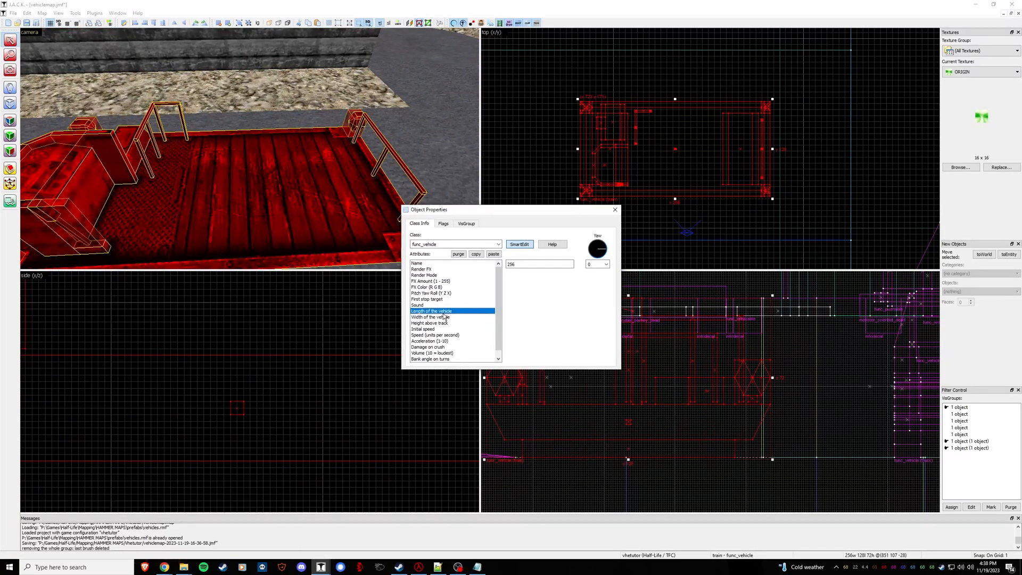
left_click(431, 318)
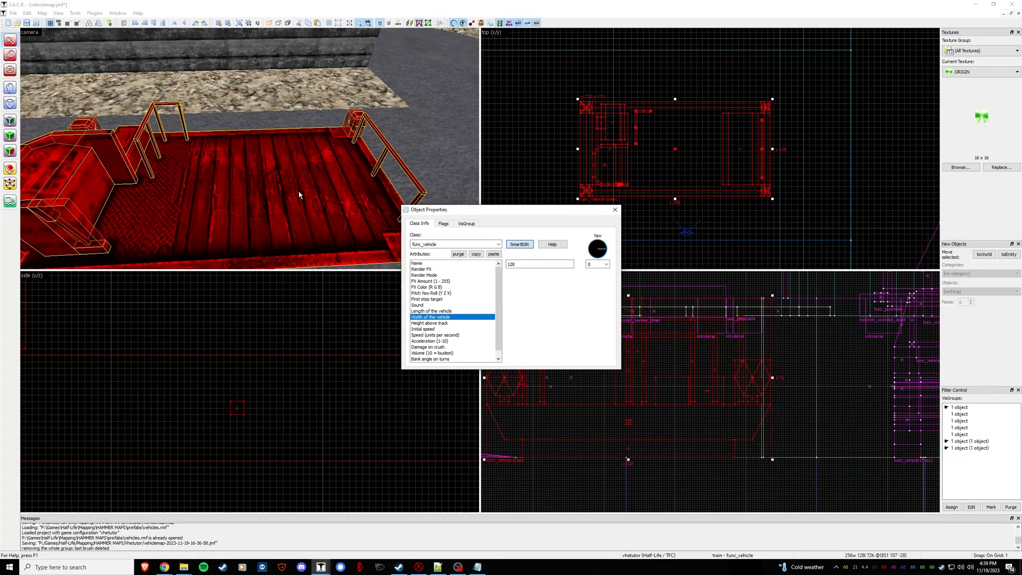
mouse_move(367, 223)
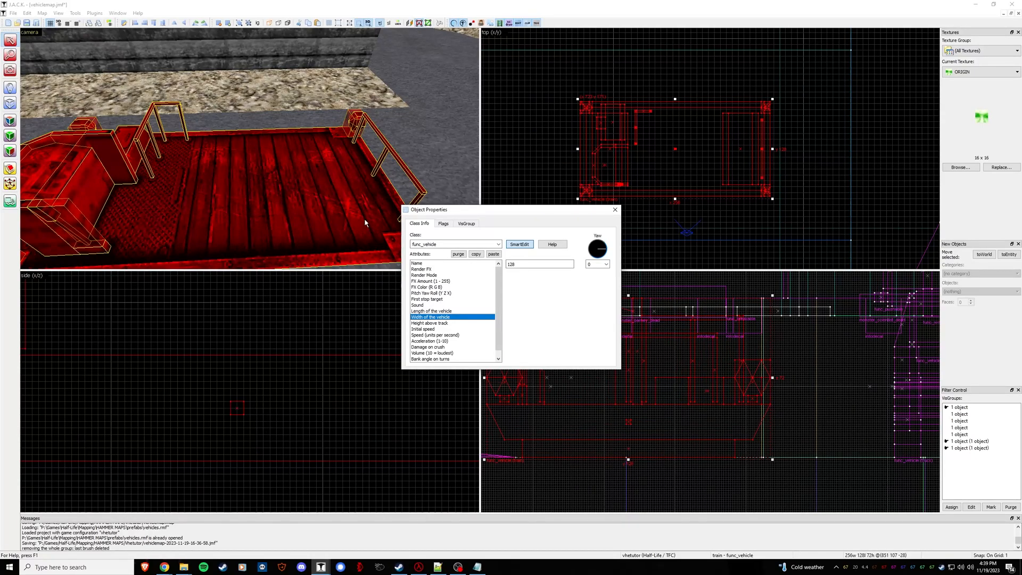
left_click(427, 299)
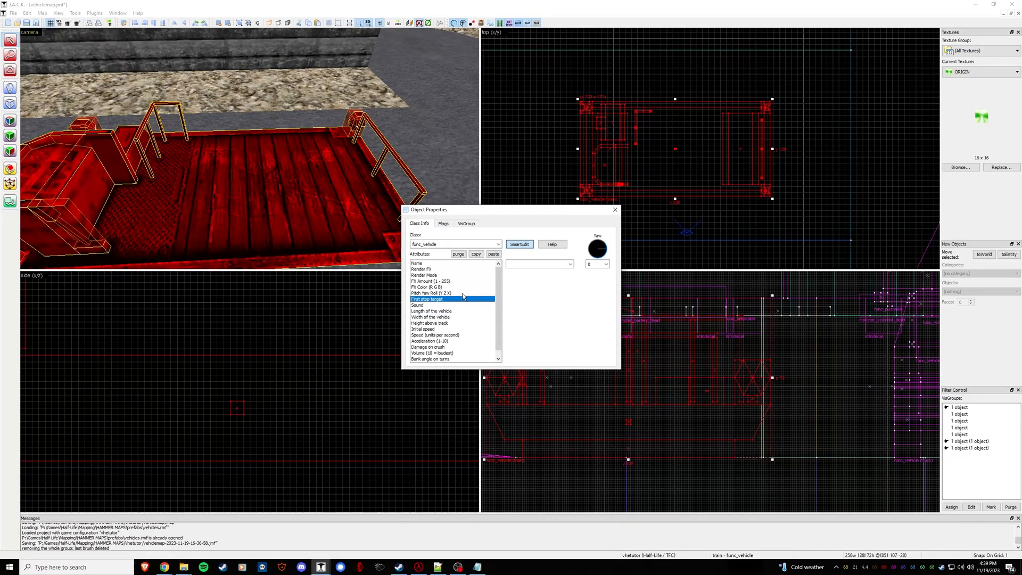
Set first stop target train1, sound Car 1 and height above track 16, then close the properties
left_click(539, 264)
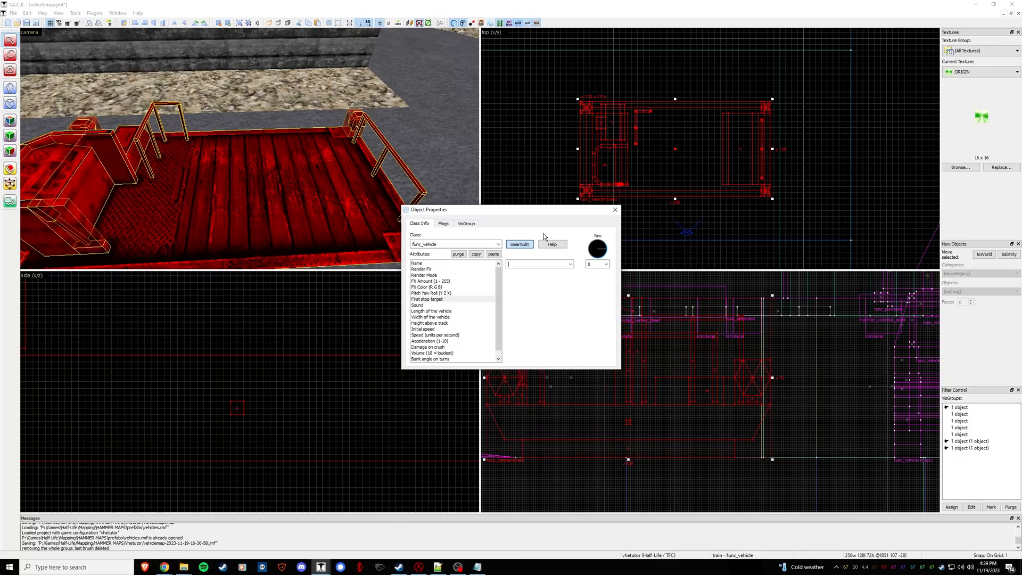
type("trainP1")
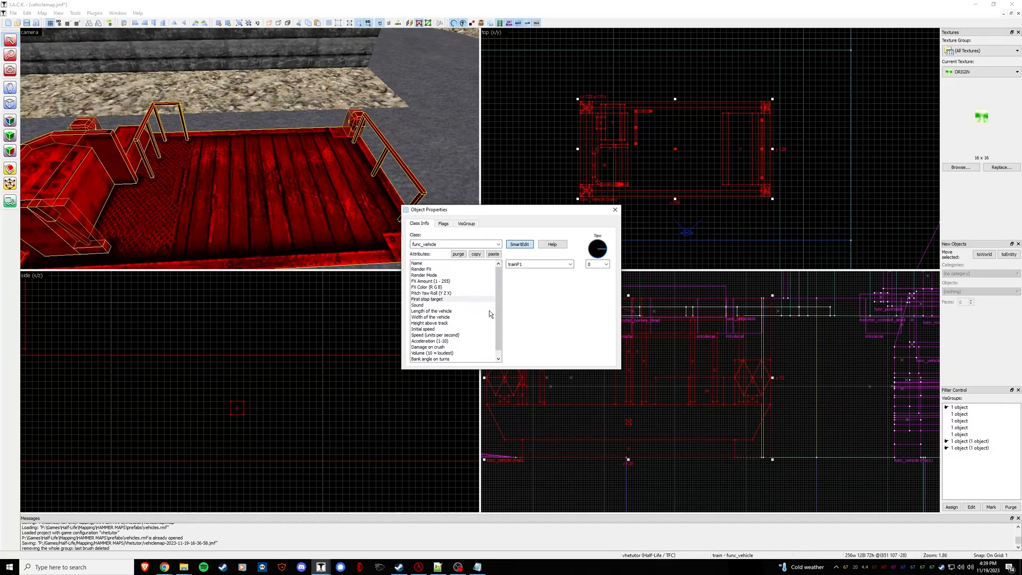
left_click(569, 264)
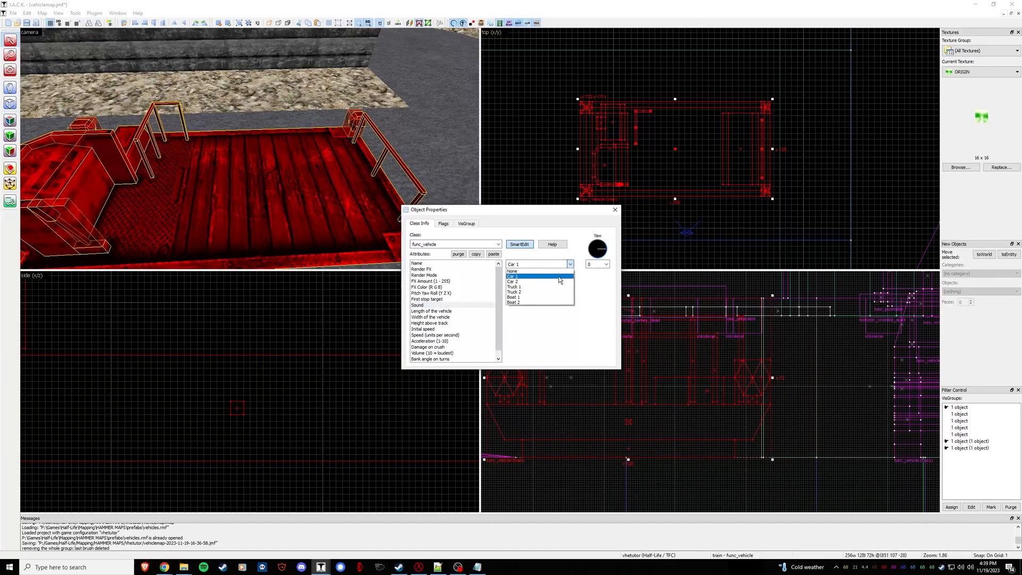
mouse_move(566, 277)
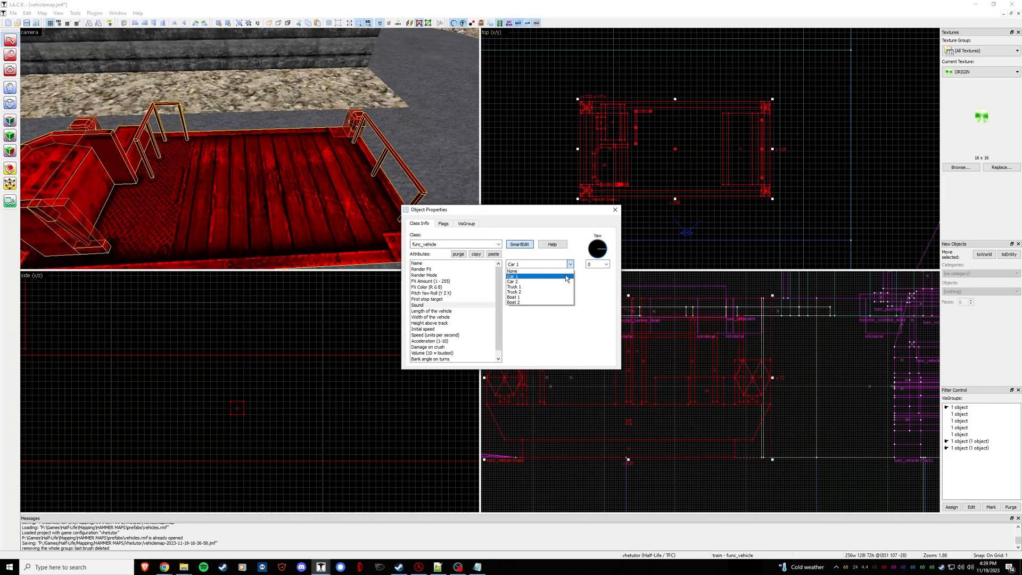
left_click(513, 276)
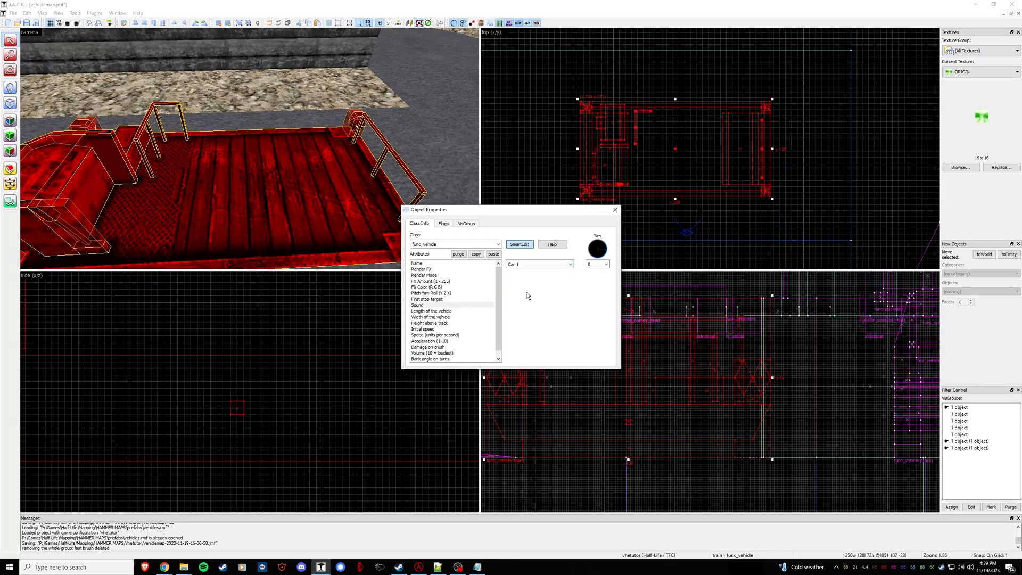
left_click(430, 317)
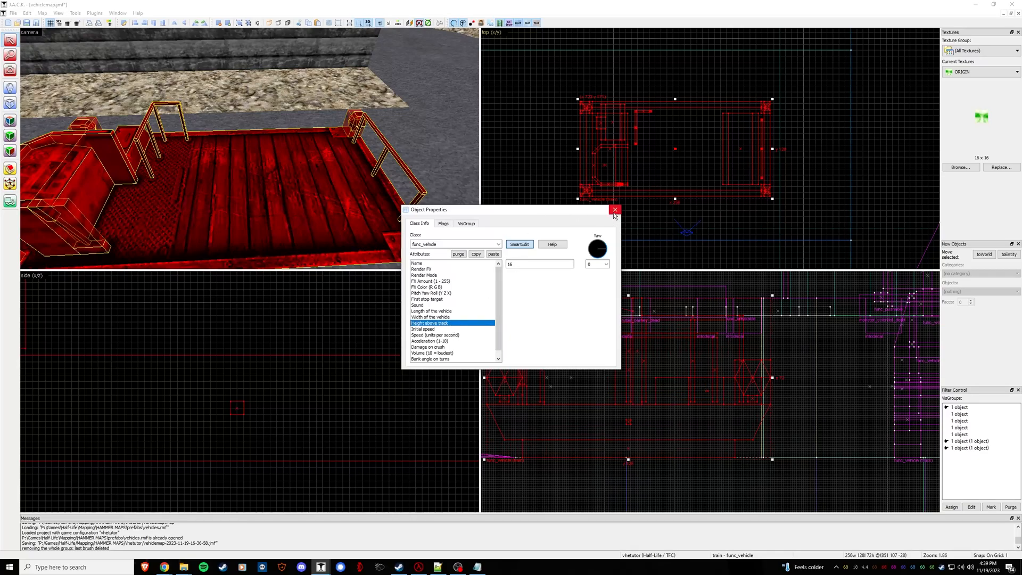
left_click(615, 209)
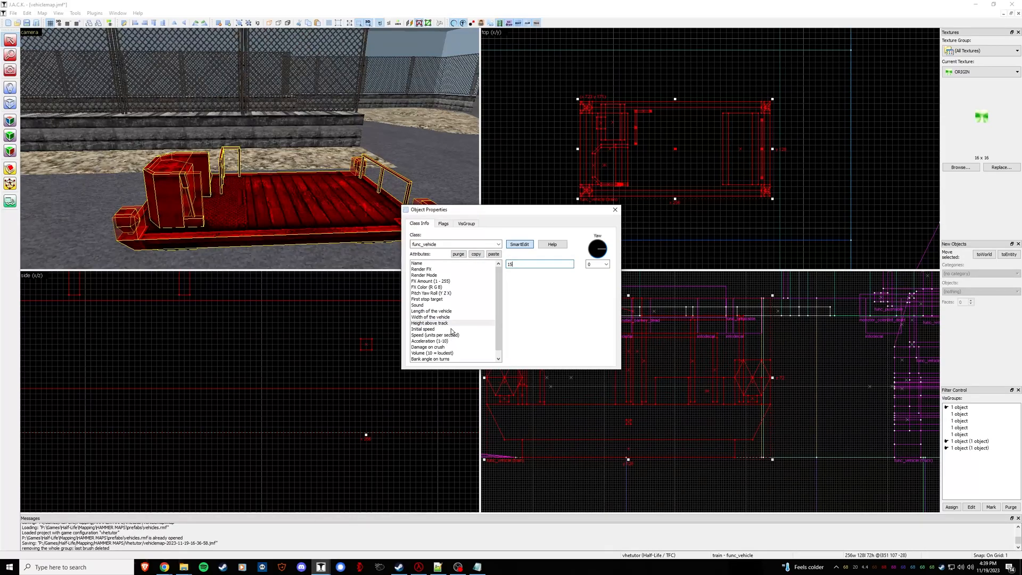
Set the train's speed to 640 units per second and its acceleration to 7
left_click(423, 328)
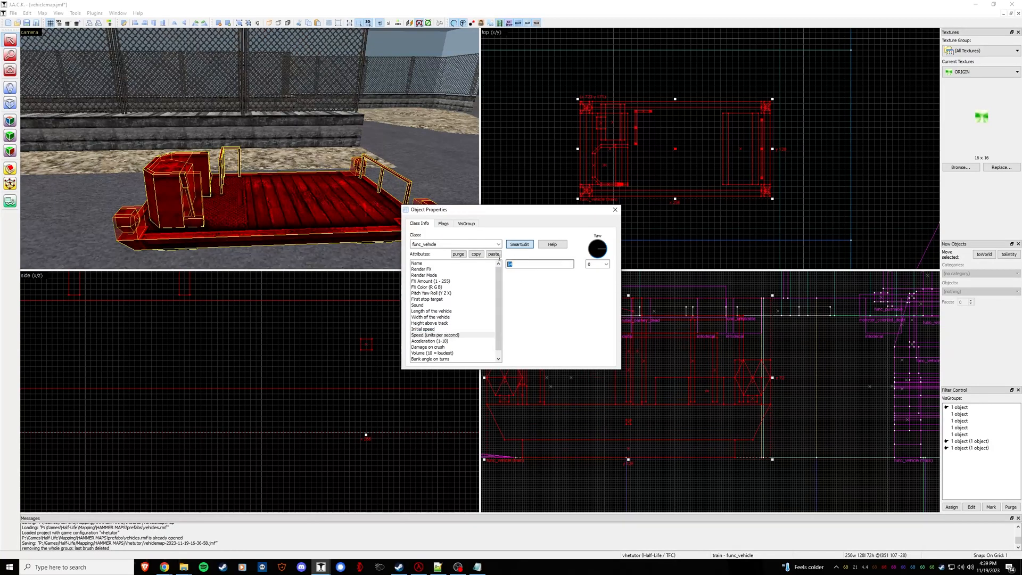
mouse_move(506, 233)
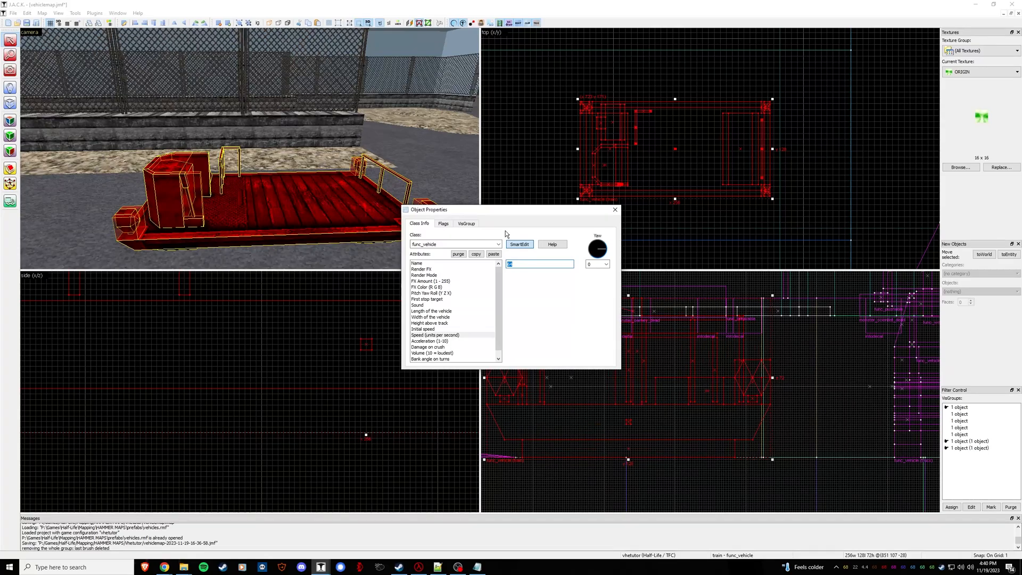
type("640")
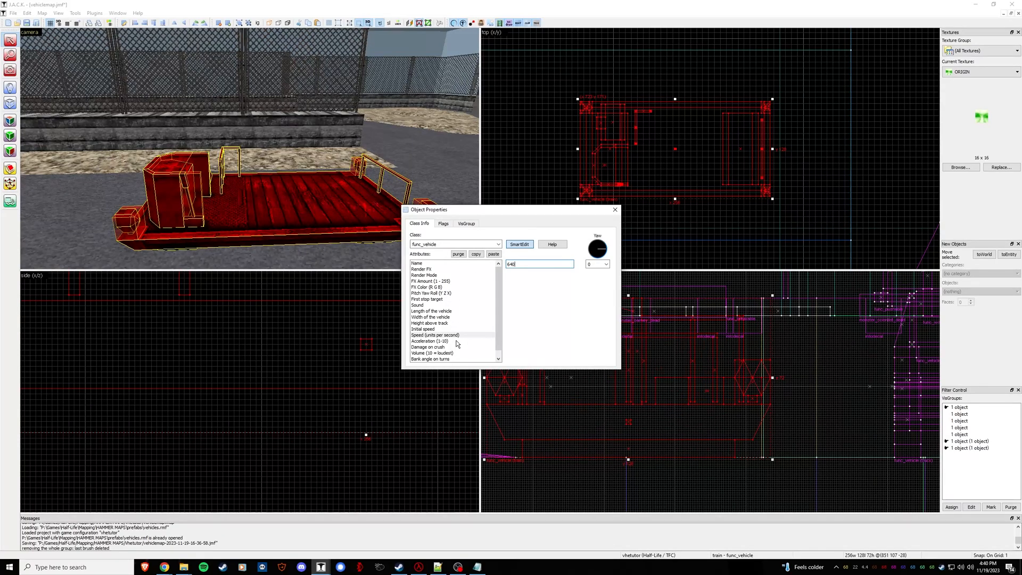
left_click(431, 341)
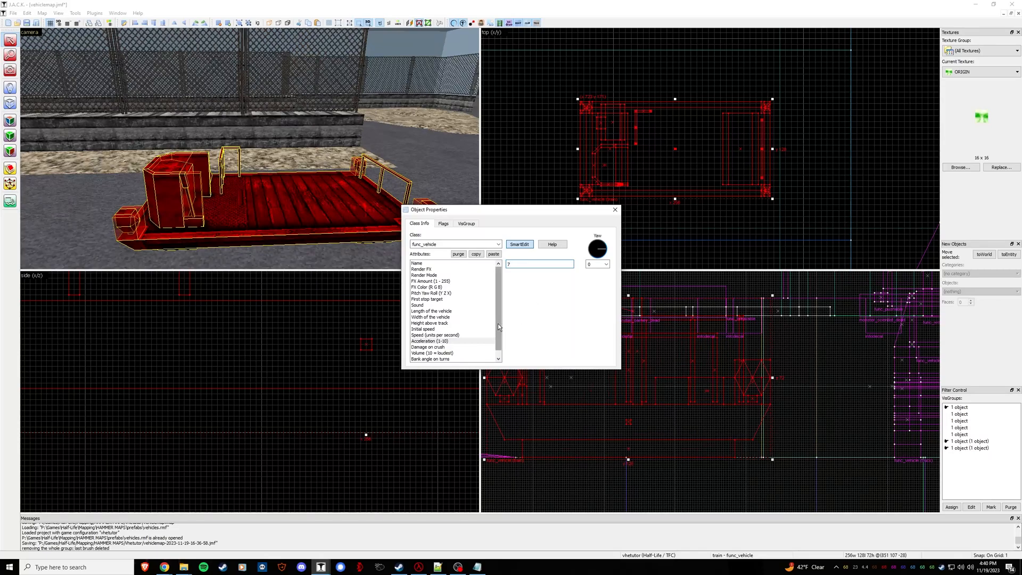
Set crush damage and volume (75), confirm the name is train, and close properties
left_click(430, 334)
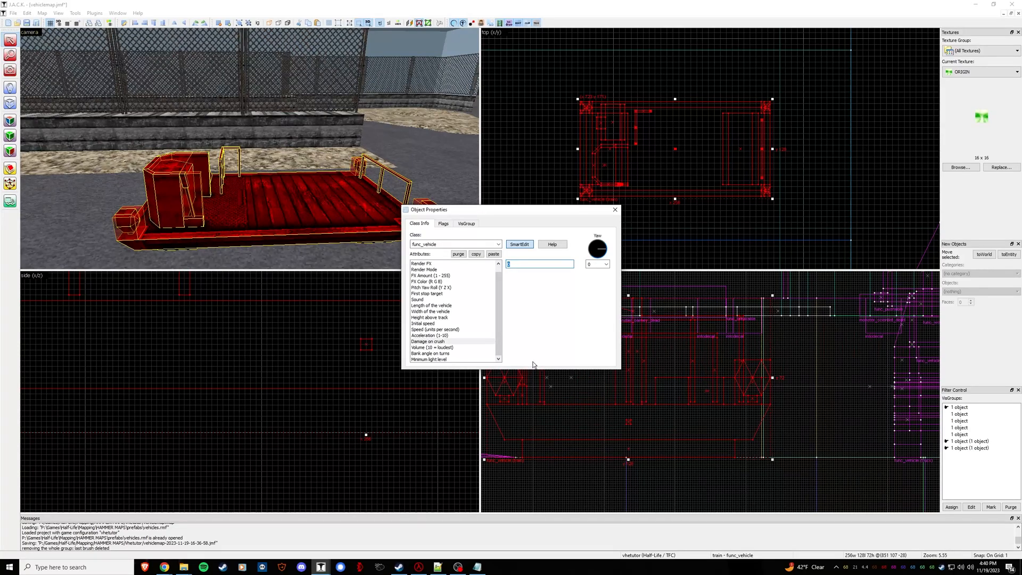
mouse_move(536, 328)
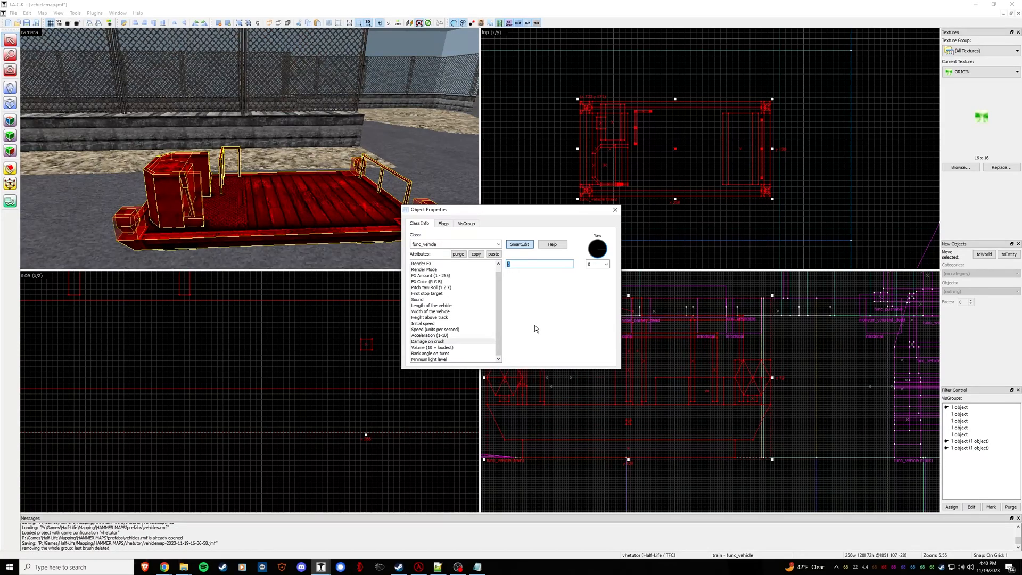
mouse_move(540, 330)
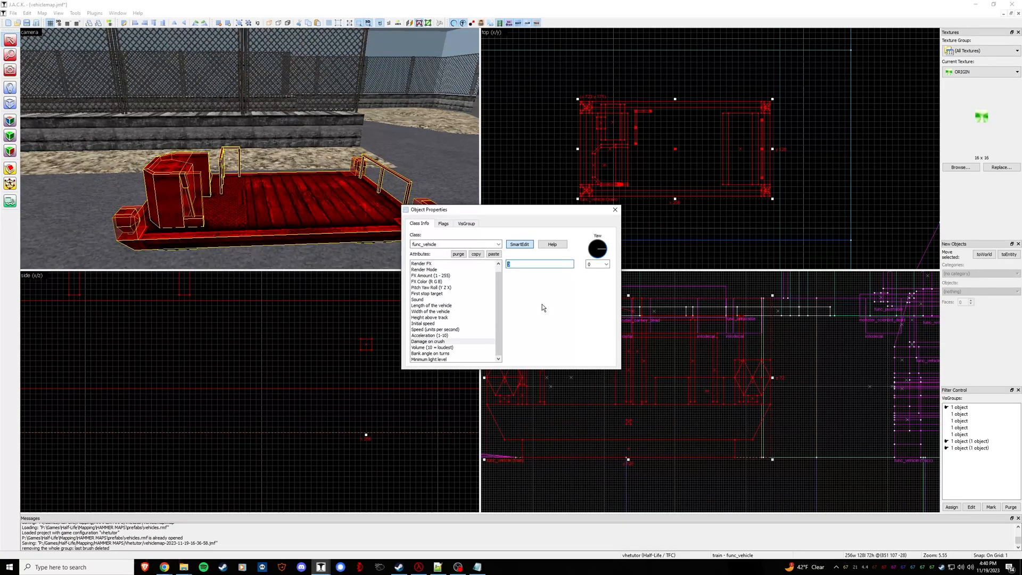
type("75")
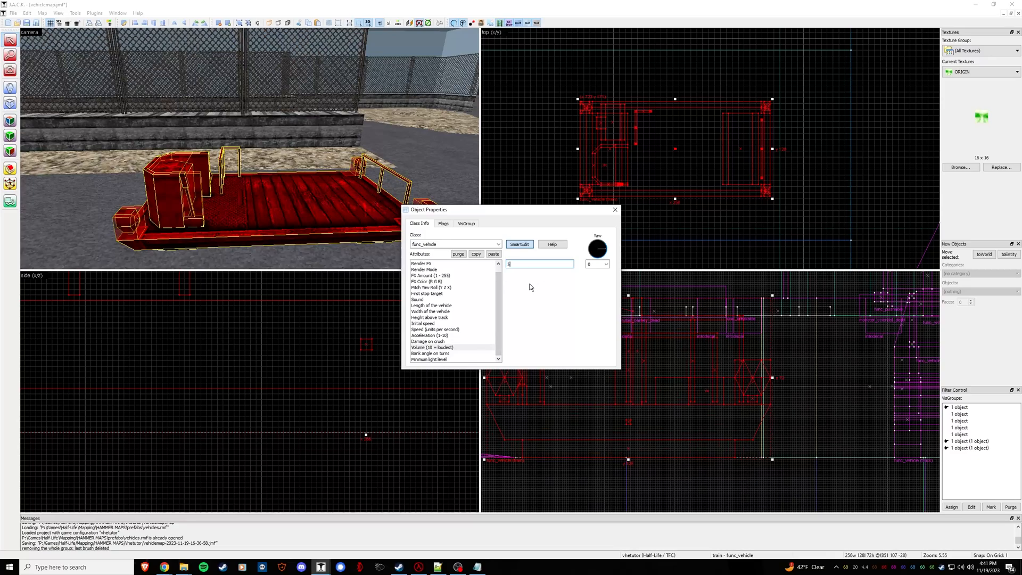
left_click(443, 347)
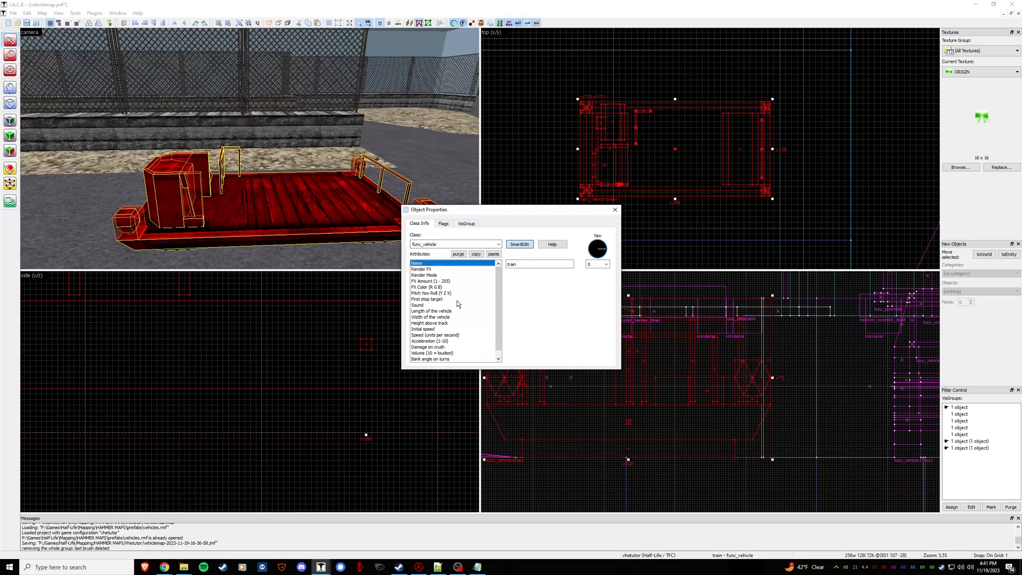
left_click(431, 311)
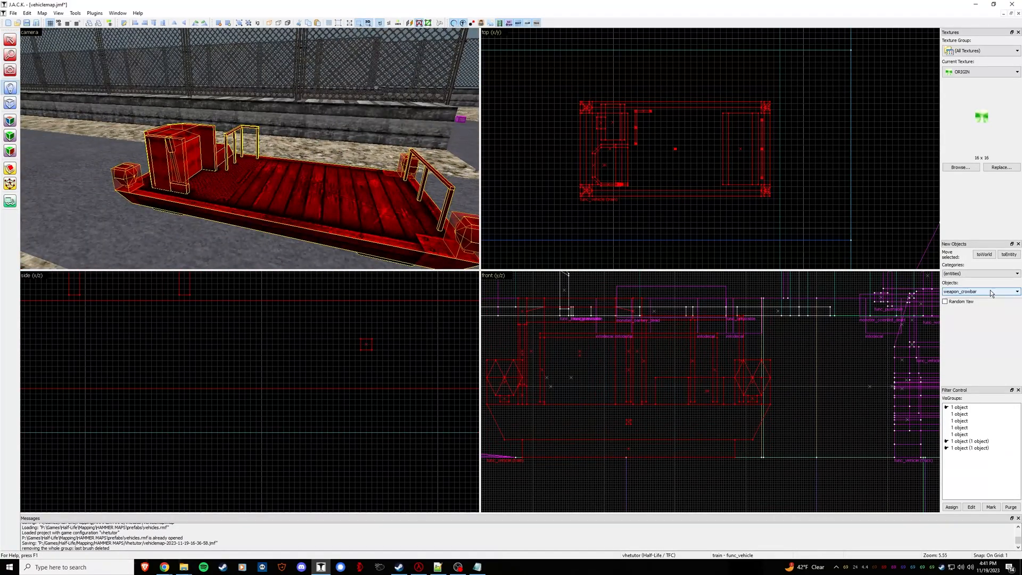
Place a path_track beside the train and name it trainP1 as the spawn node
left_click(1018, 291)
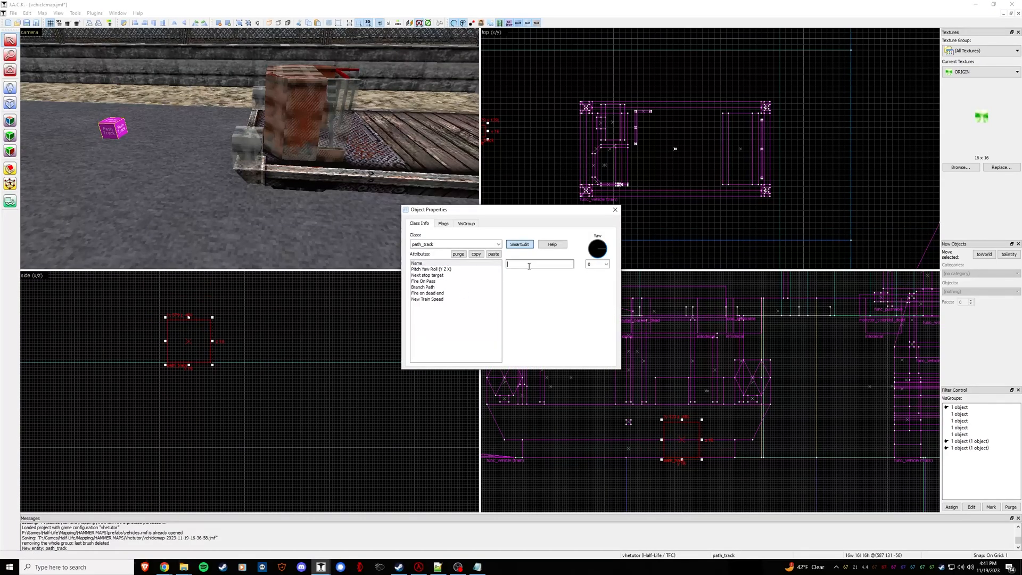
type("train")
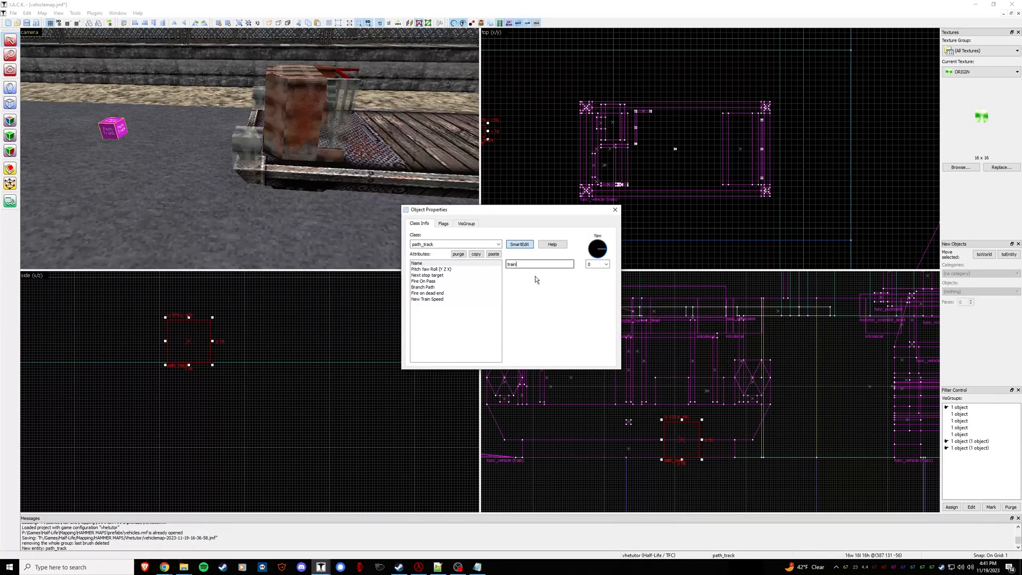
left_click(432, 275)
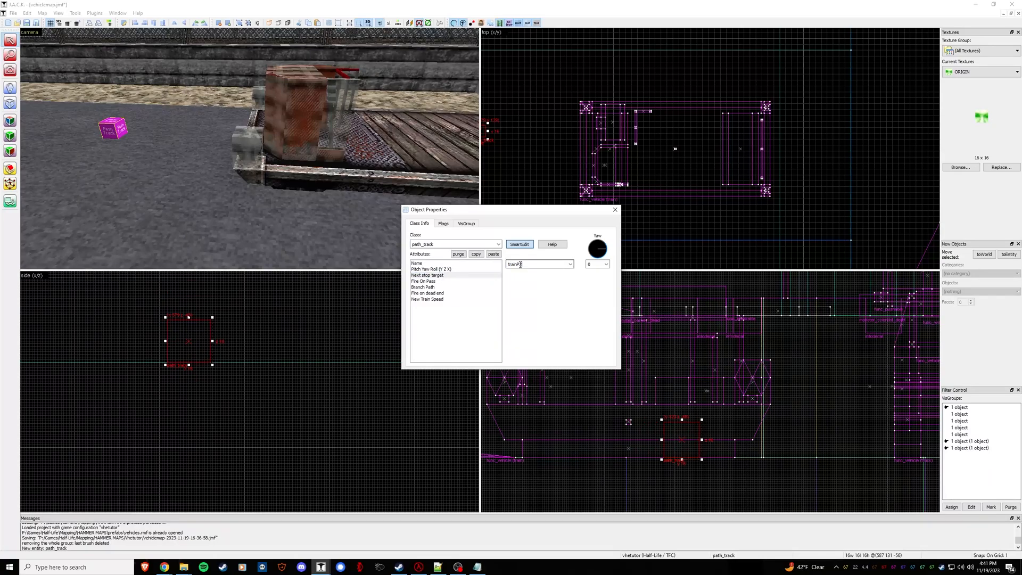
left_click(614, 210)
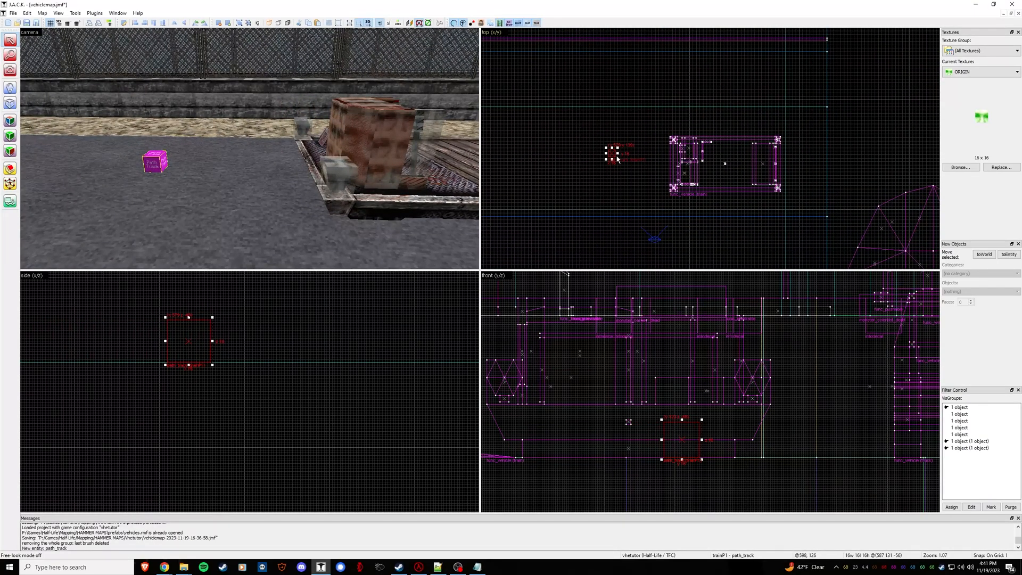
mouse_move(571, 172)
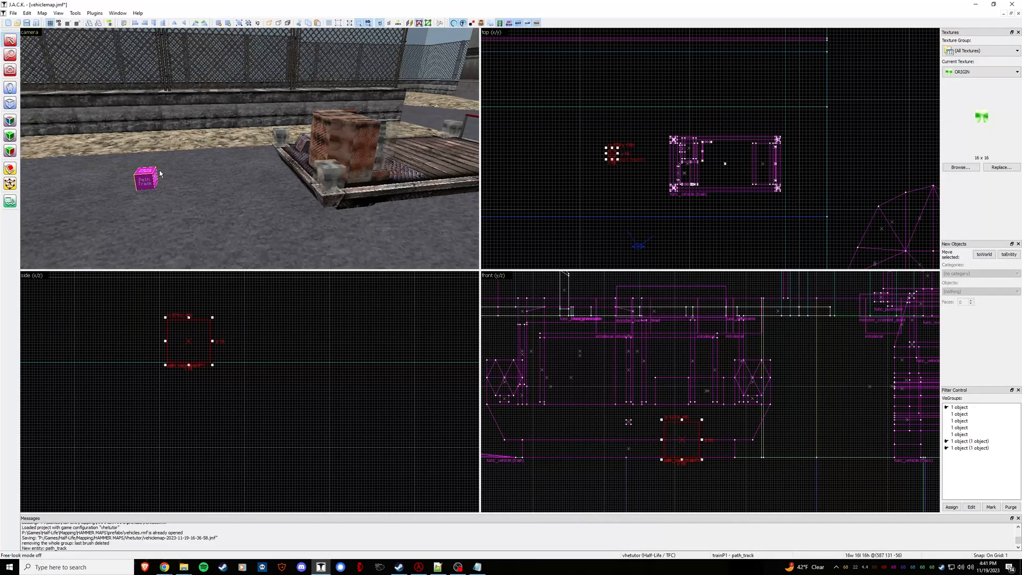
mouse_move(222, 174)
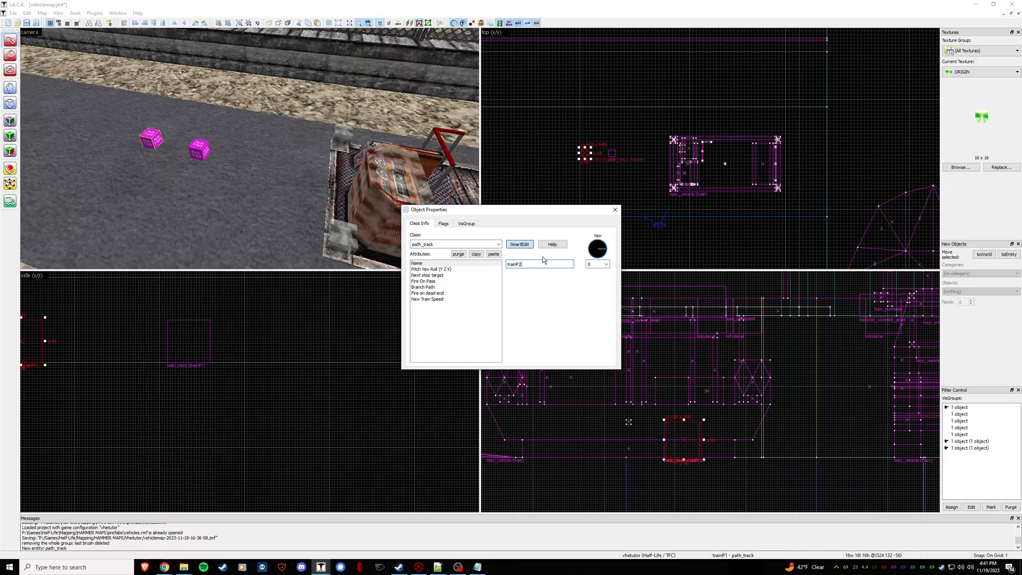
Give the second path_track trainP2 the next stop target trainP1
left_click(428, 274)
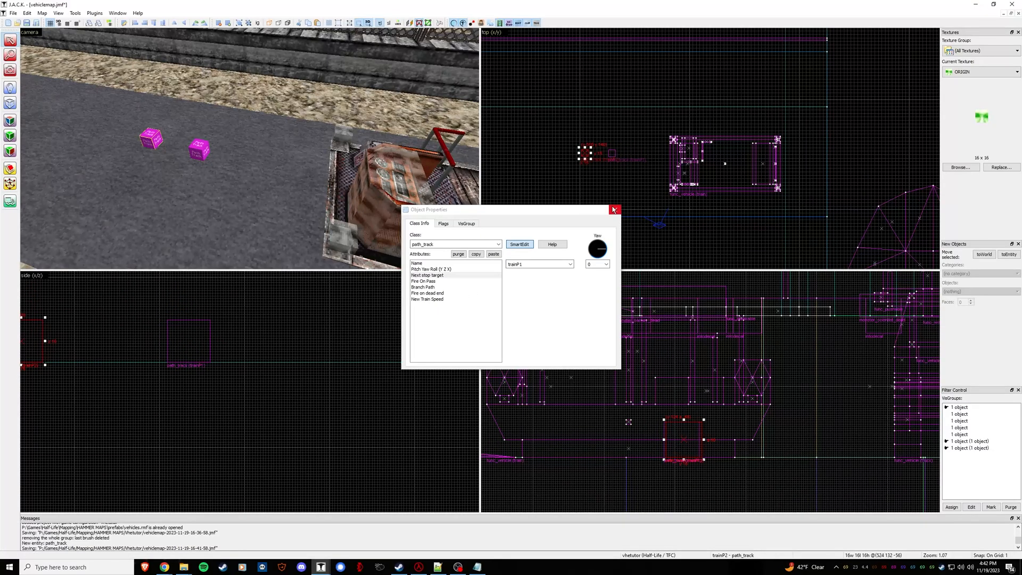
left_click(613, 210)
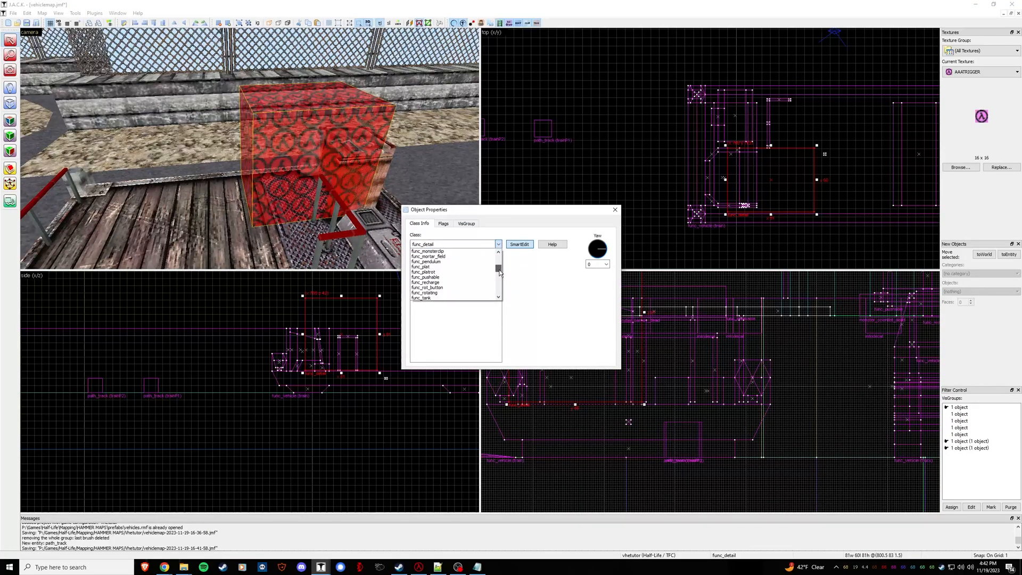
Make the trigger brush a func_vehiclecontrols with vehicle name train
left_click(423, 291)
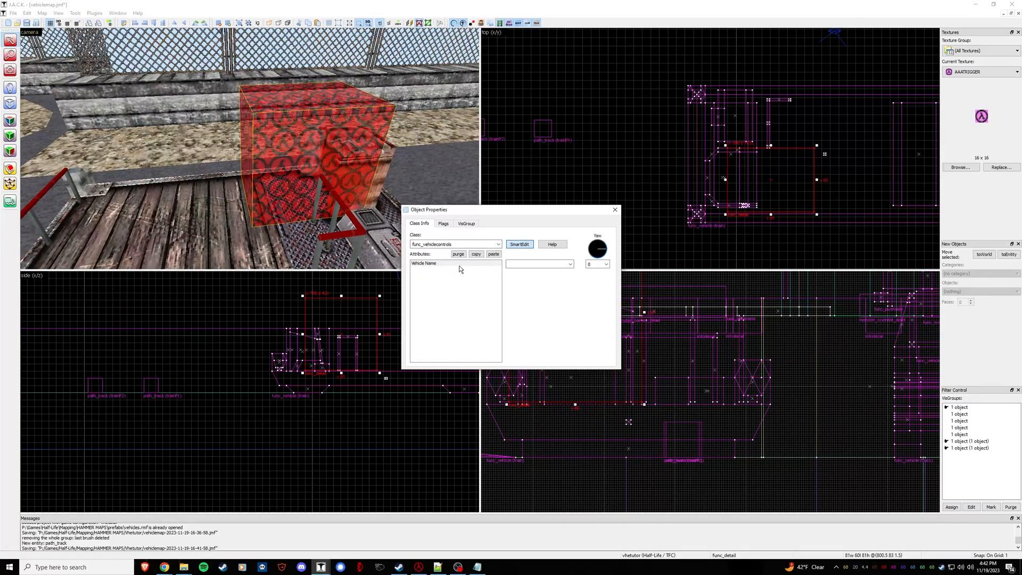
left_click(569, 264)
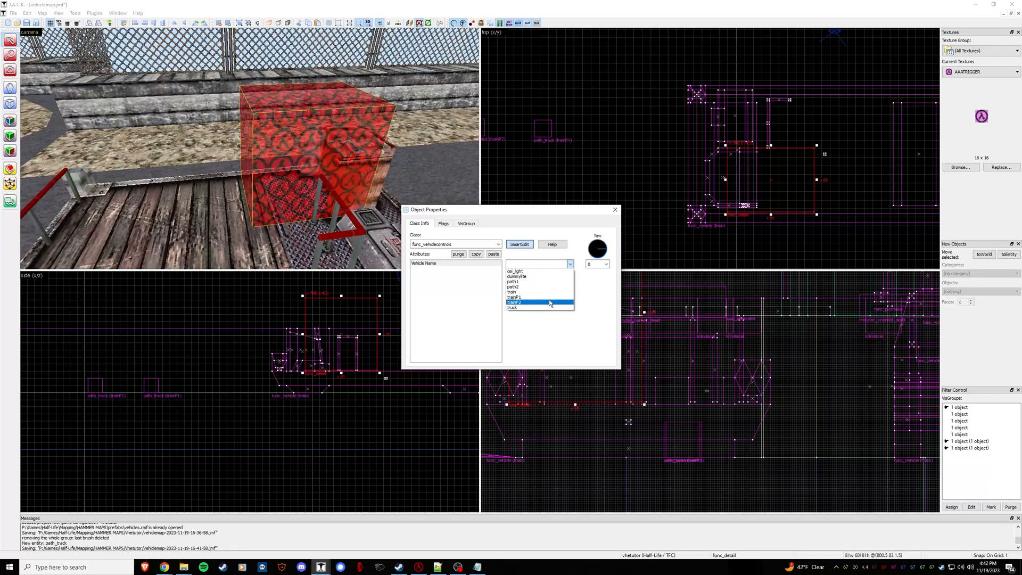
left_click(511, 291)
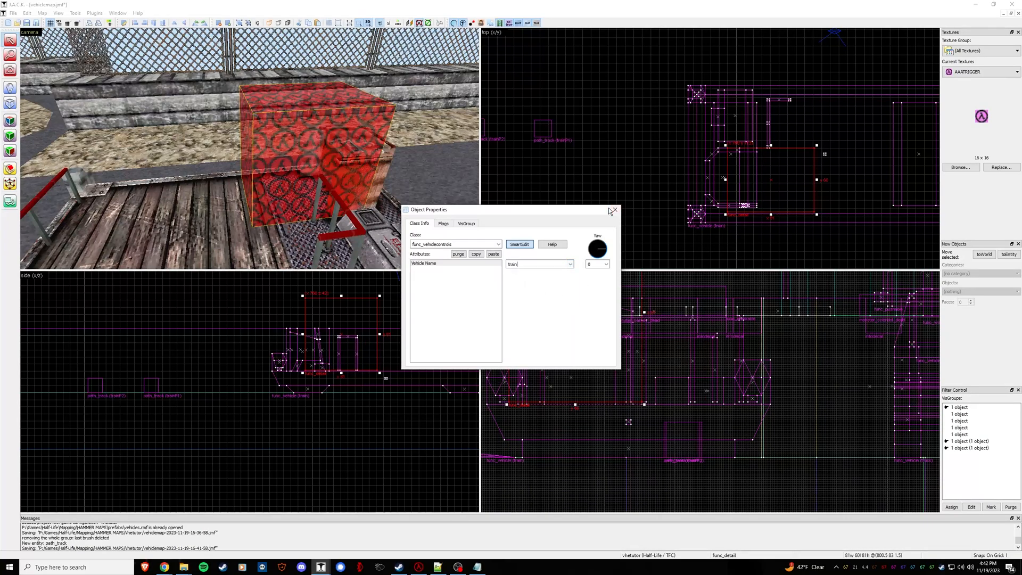
left_click(614, 209)
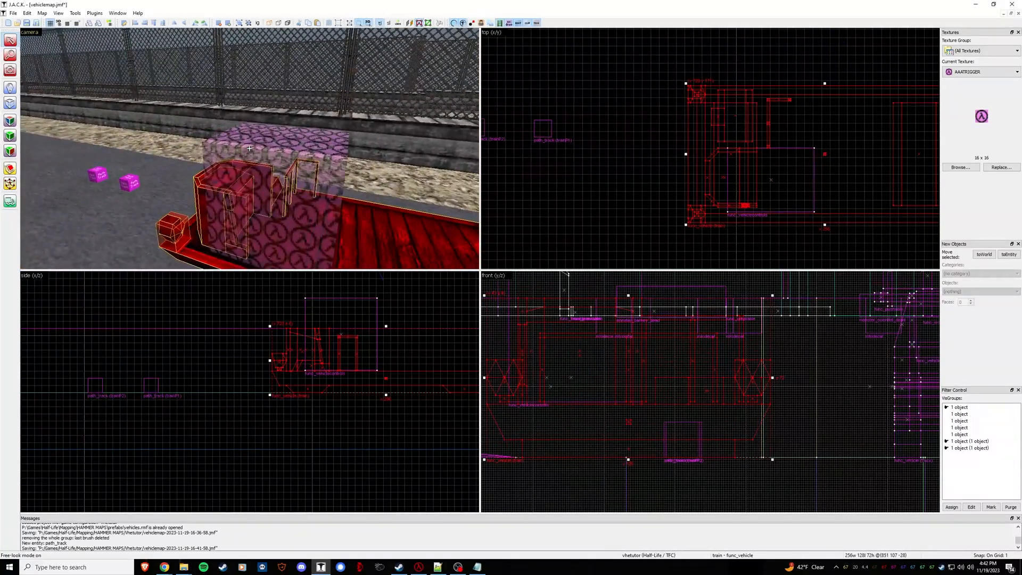